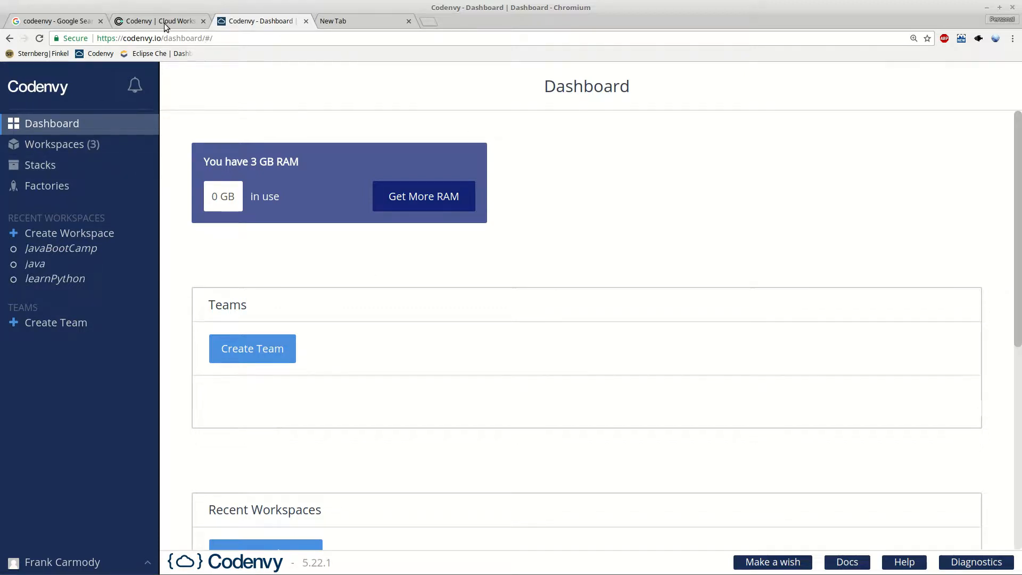
# From the Codenvy dashboard, begin creating a new workspace.
pyautogui.click(157, 21)
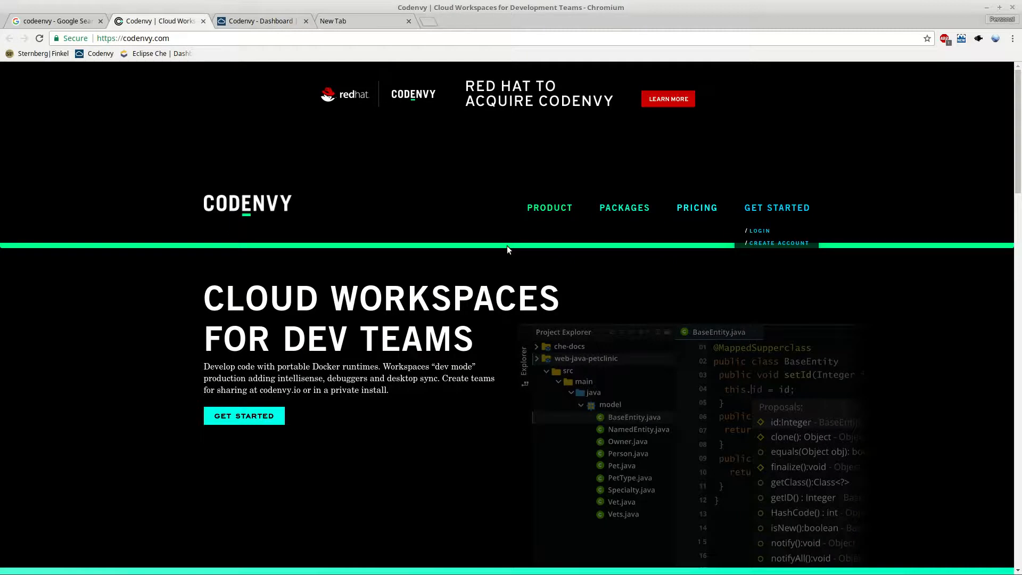
pyautogui.moveTo(453, 329)
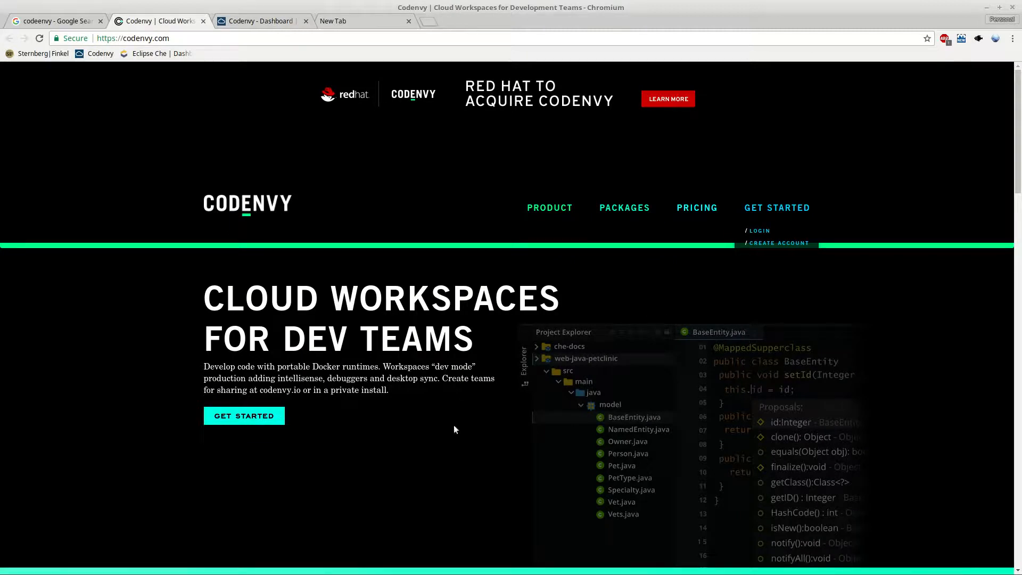
pyautogui.moveTo(574, 431)
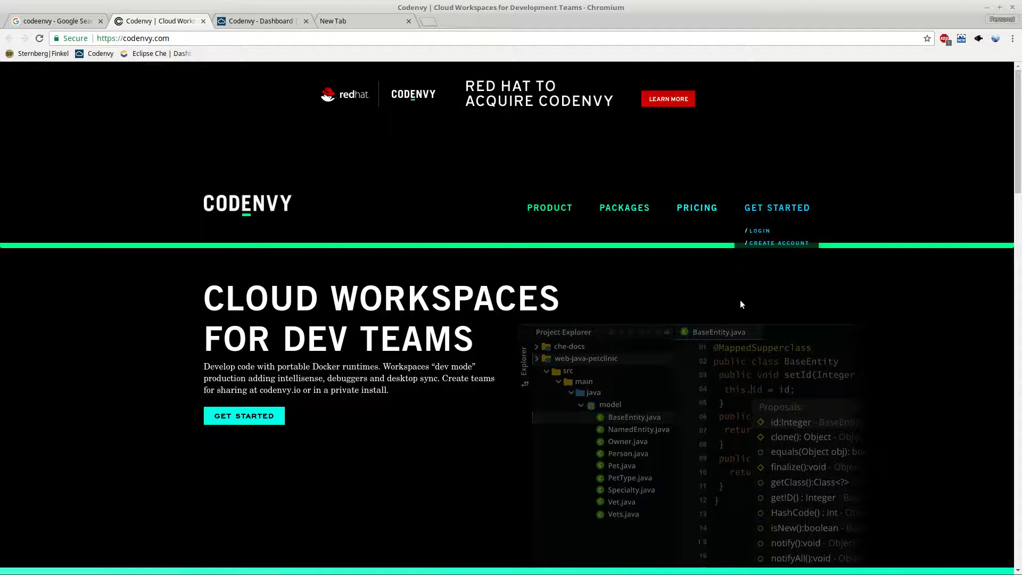
pyautogui.moveTo(832, 279)
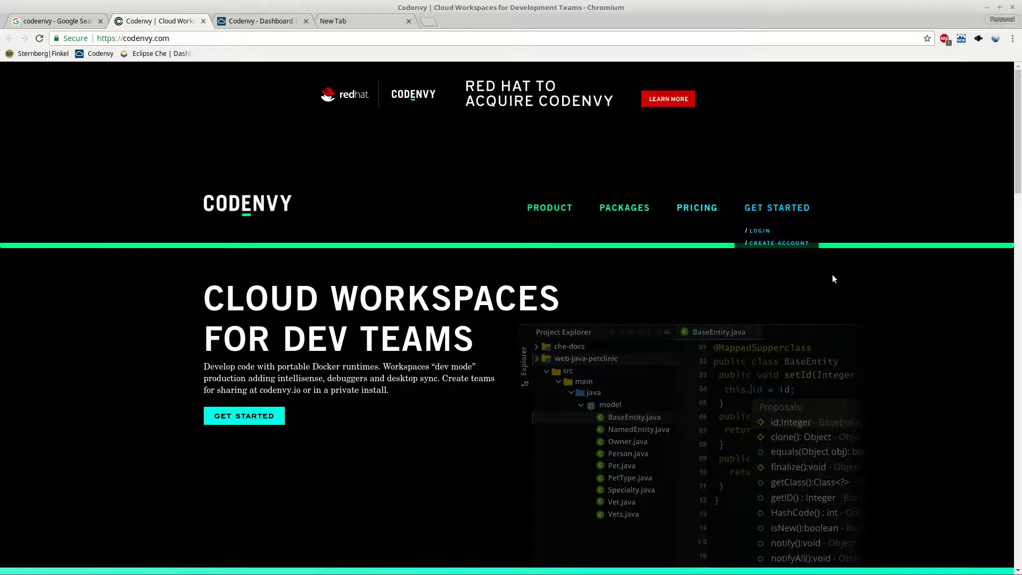
pyautogui.moveTo(574, 294)
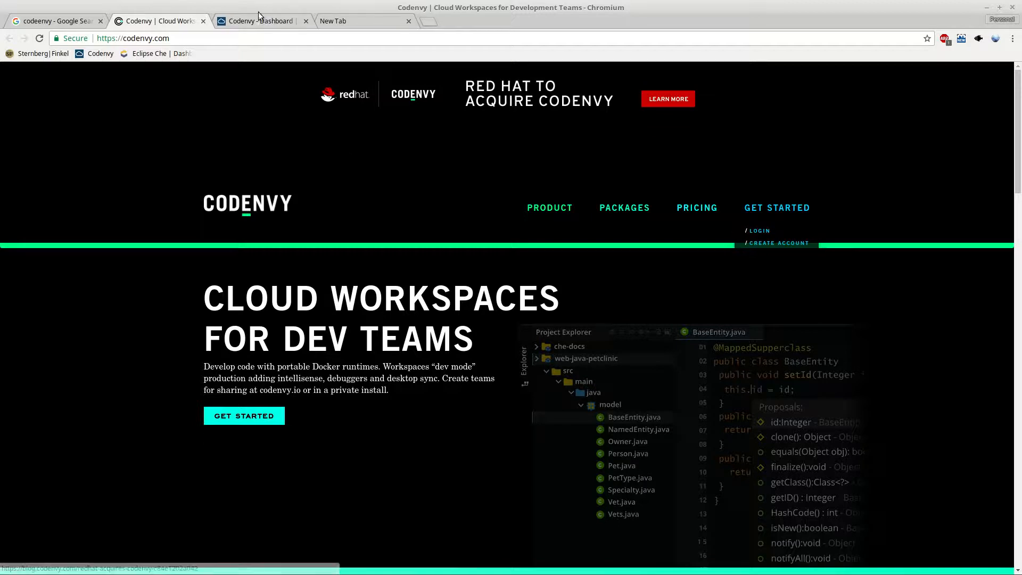
pyautogui.click(261, 21)
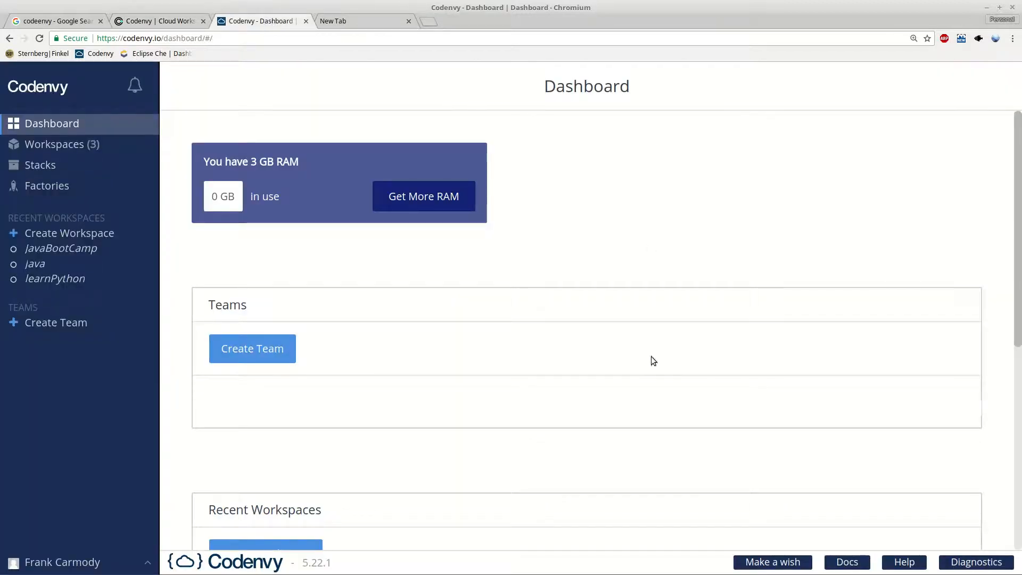
pyautogui.moveTo(566, 255)
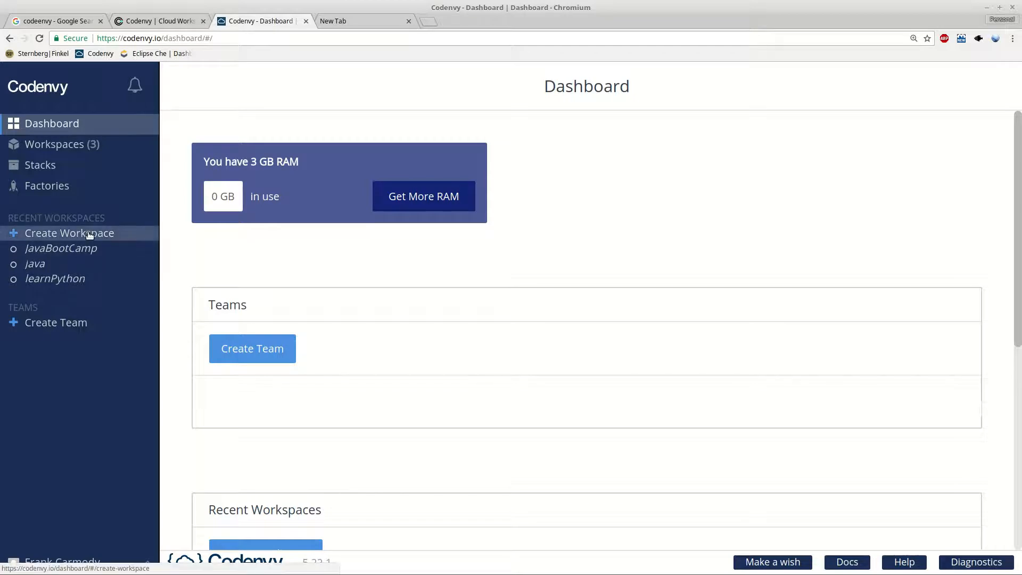
pyautogui.click(69, 233)
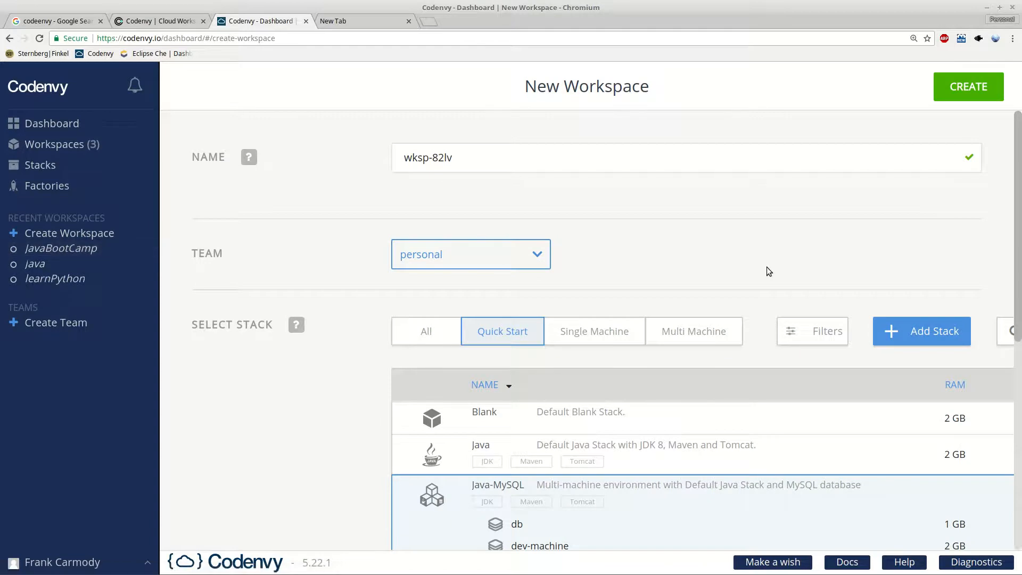
# Locate and select the C++ Quick Start stack with gcc 4.8.4 in the stack list.
pyautogui.scroll(-3)
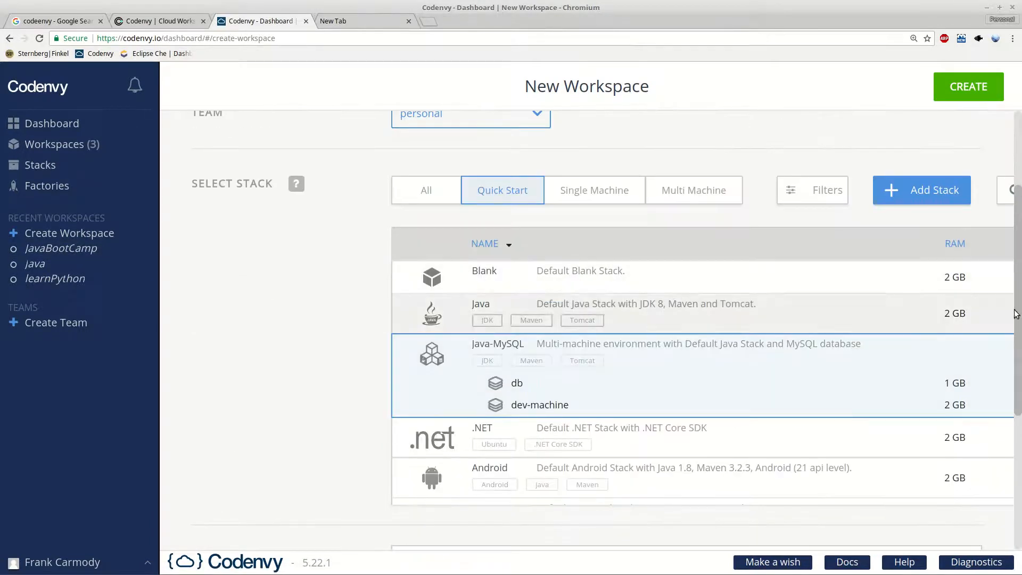
pyautogui.scroll(-3)
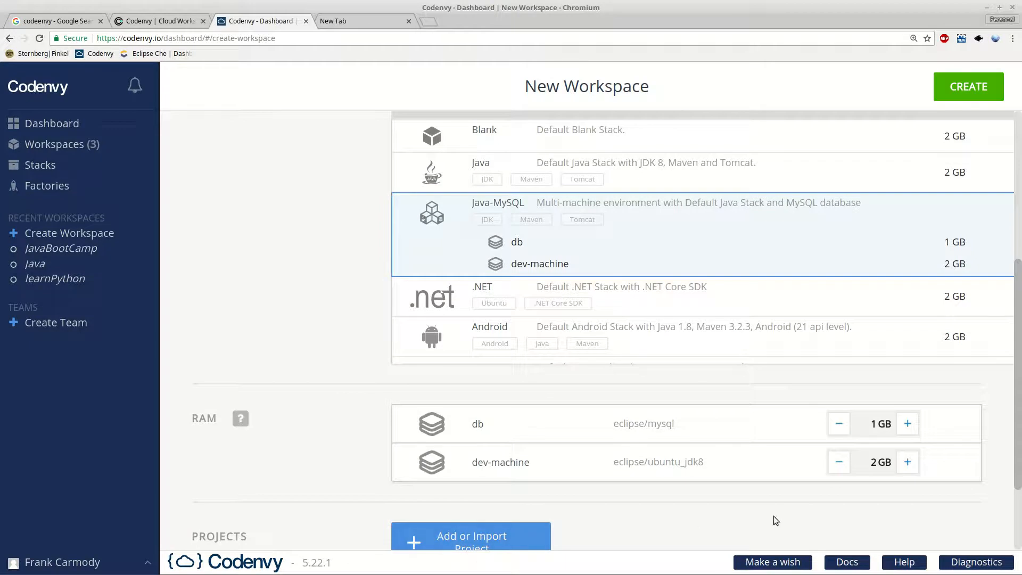
pyautogui.scroll(-3)
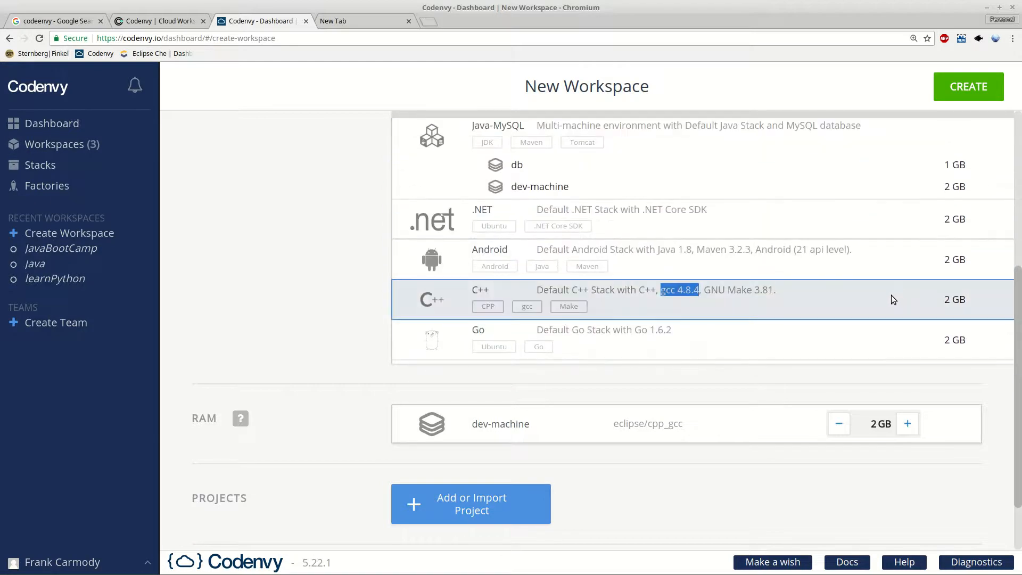
pyautogui.scroll(-3)
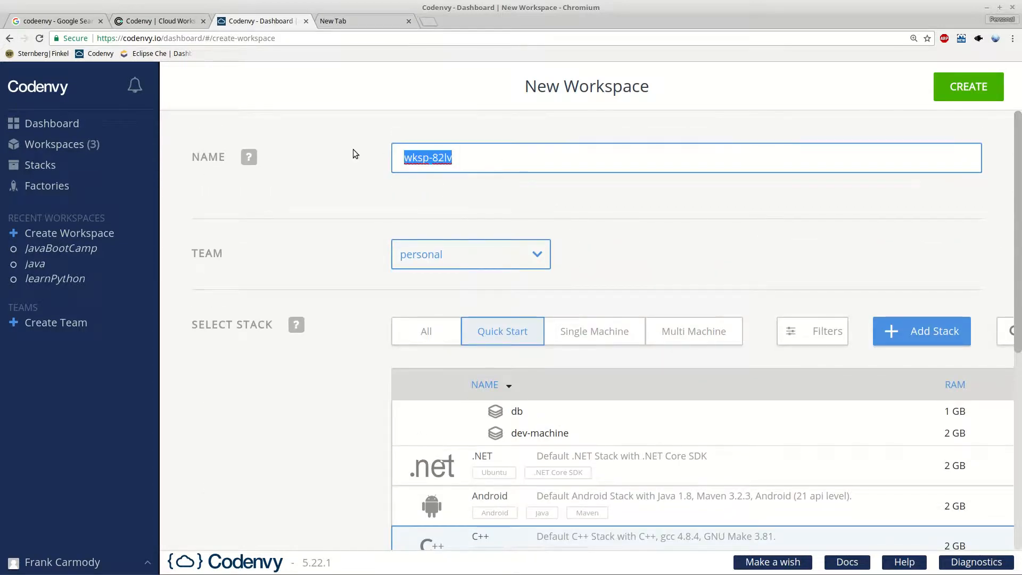
# Name the workspace CBootcamp and create it so the IDE loads with a terminal.
pyautogui.write('c')
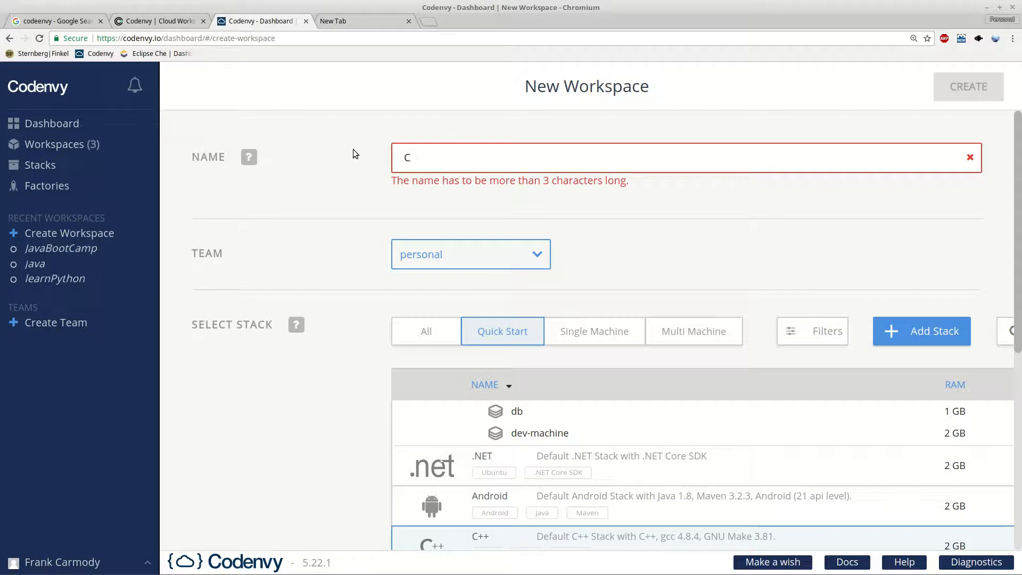
pyautogui.write('Bootcamp')
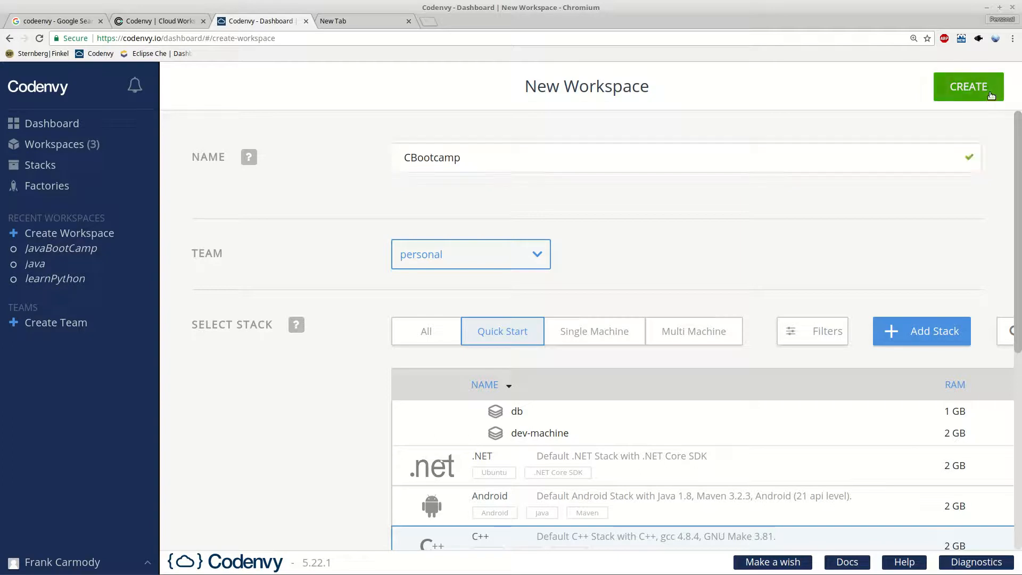
pyautogui.click(970, 87)
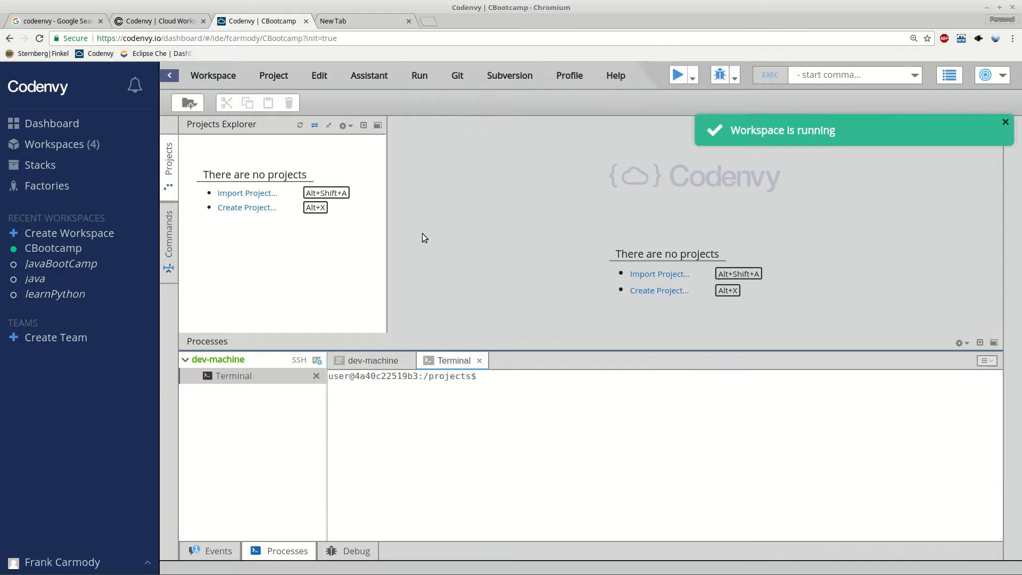
pyautogui.moveTo(533, 244)
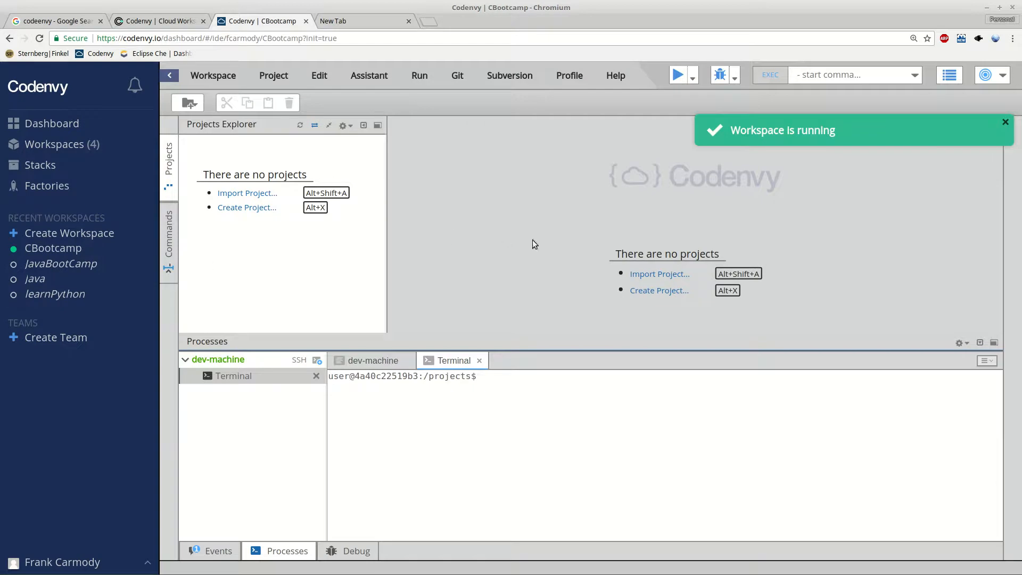
# Create a C project named CProject from the C/C++ template in the CBootcamp workspace.
pyautogui.click(246, 208)
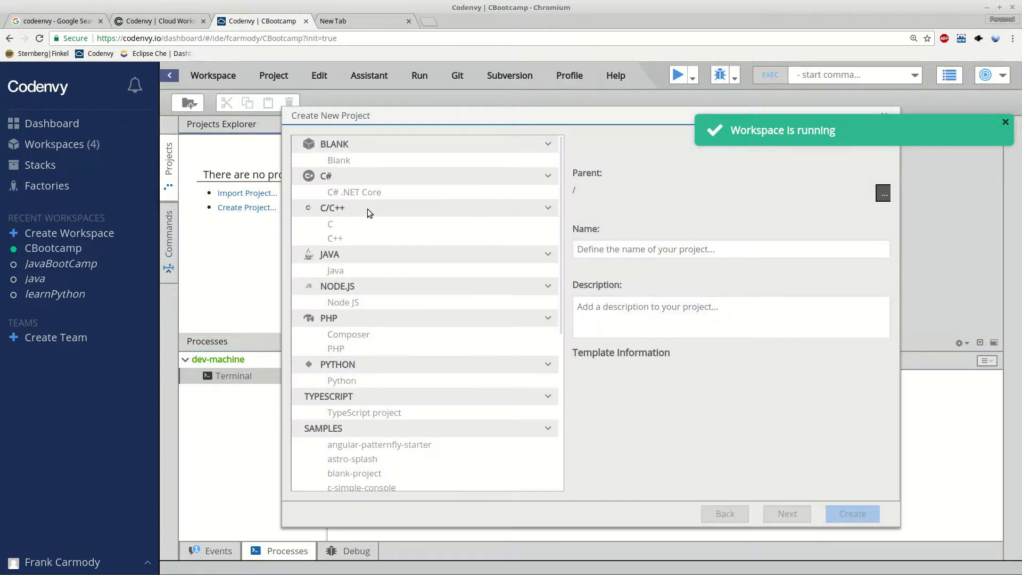
pyautogui.click(330, 223)
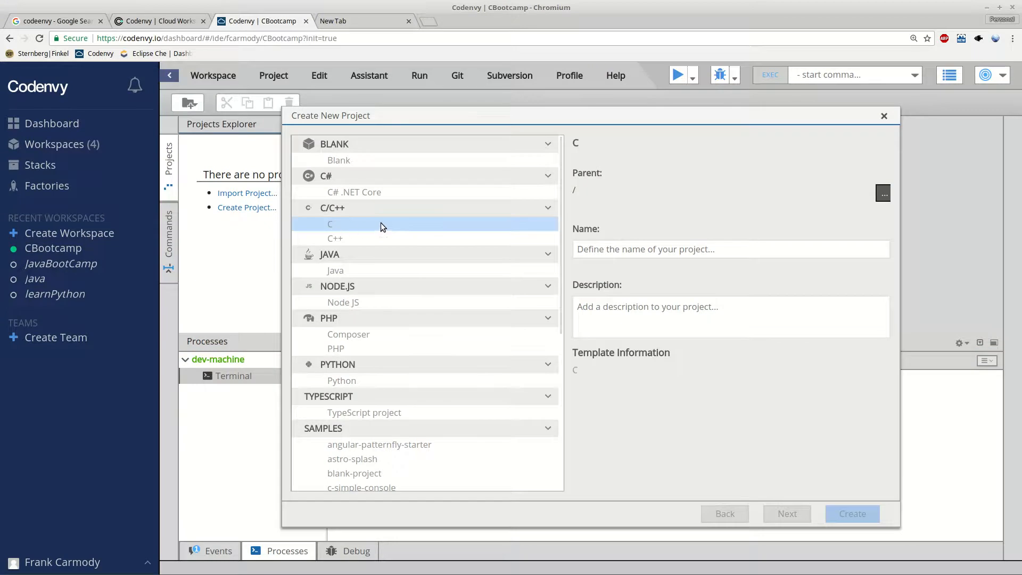
pyautogui.click(730, 250)
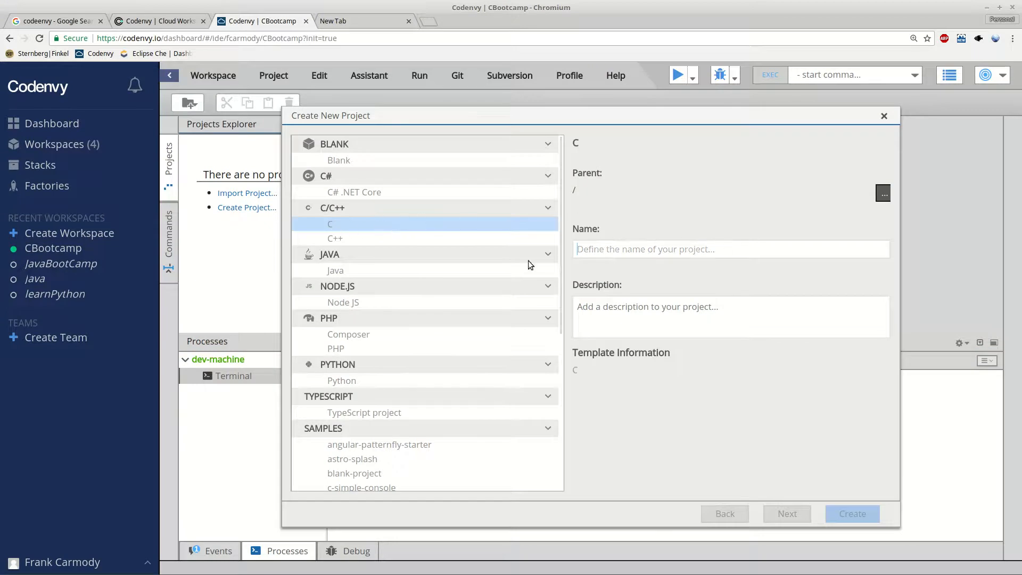
pyautogui.write('CProject')
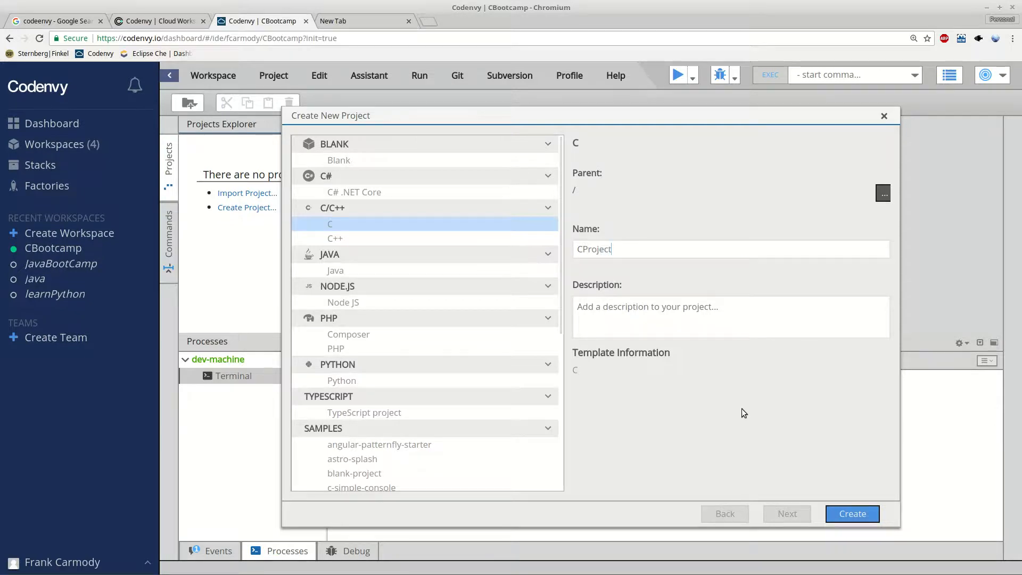
pyautogui.click(852, 513)
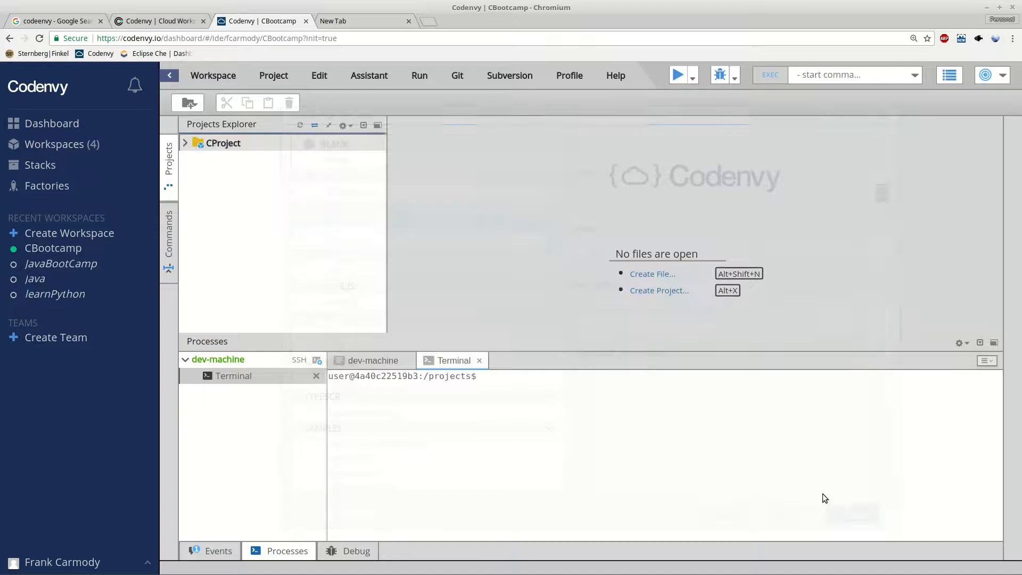
# Expand CProject in Projects Explorer and inspect the bundled hello.c file's actions.
pyautogui.click(186, 142)
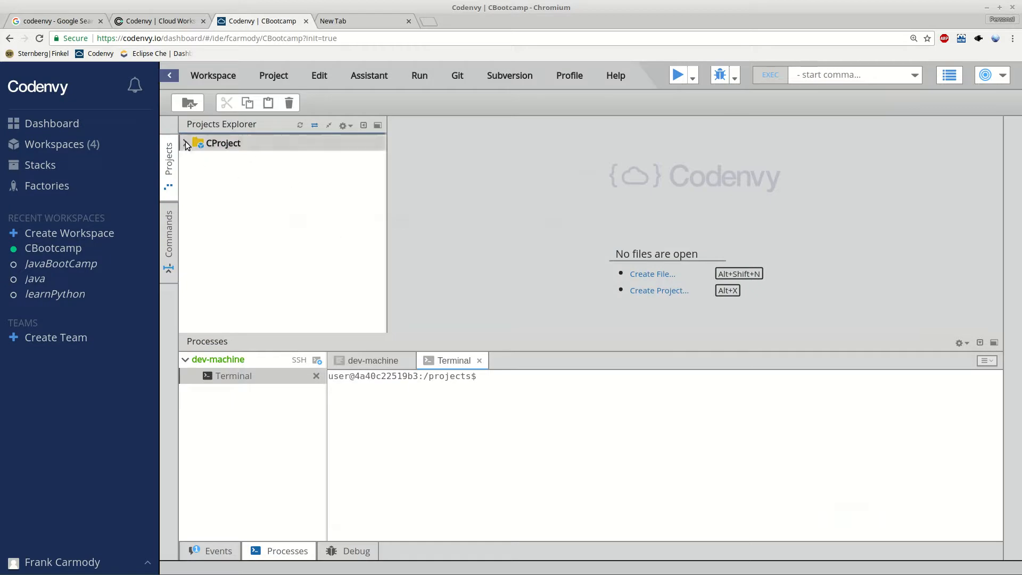
pyautogui.click(186, 142)
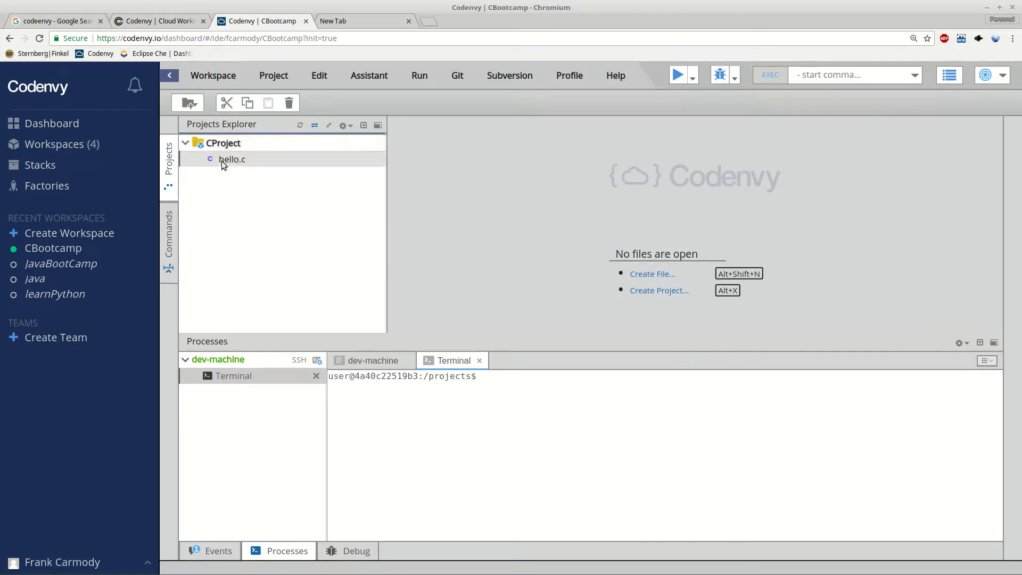
pyautogui.rightClick(232, 159)
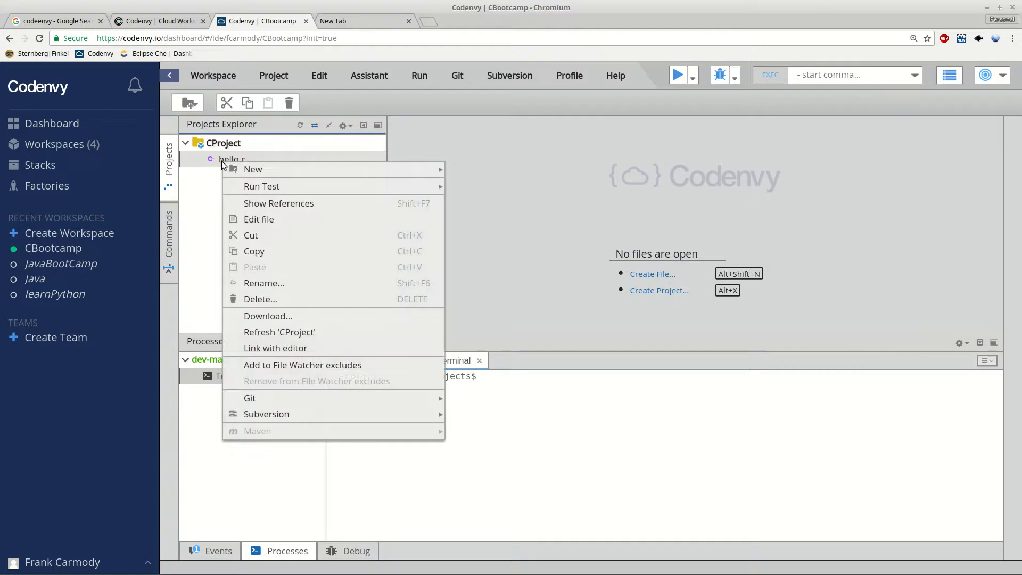
pyautogui.moveTo(210, 219)
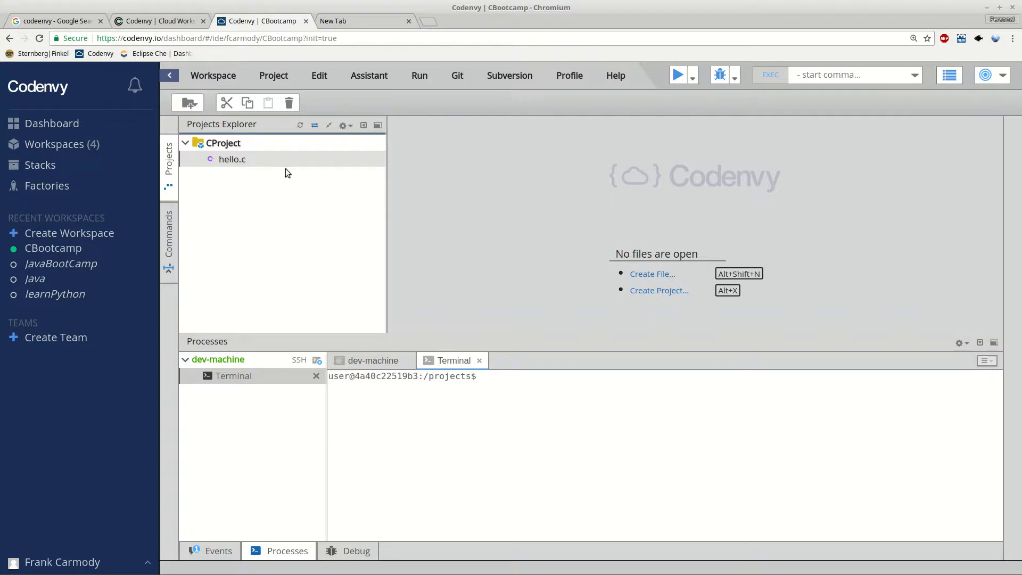
# Dismiss the context menu and bring up the Project > New file-type list.
pyautogui.rightClick(224, 143)
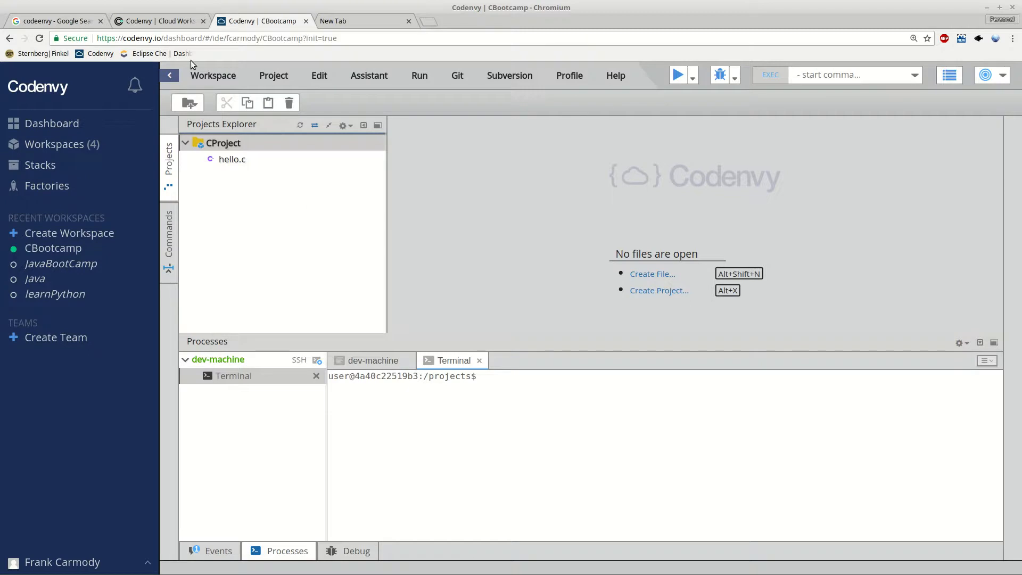
pyautogui.click(213, 74)
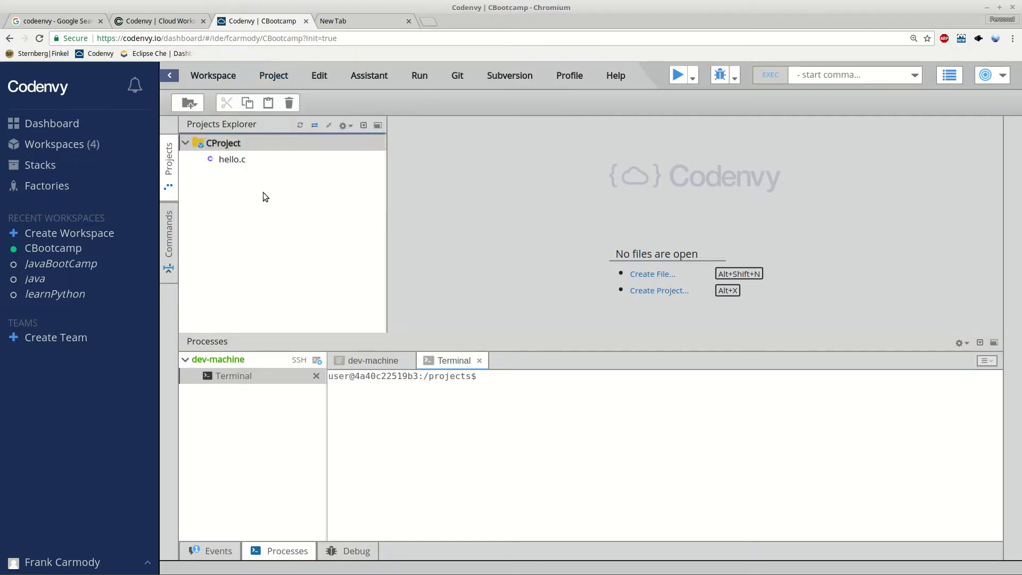
pyautogui.click(274, 74)
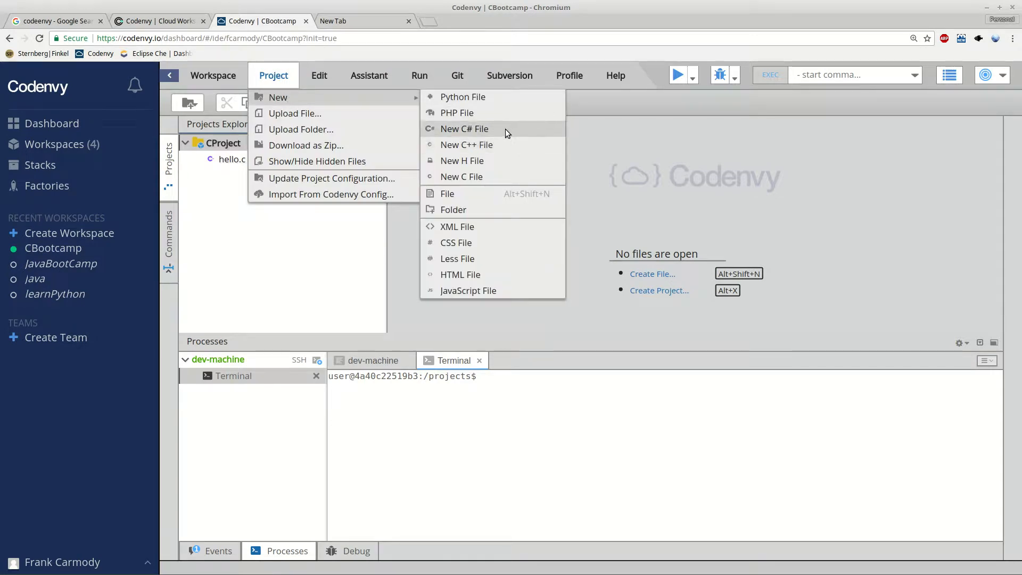
# Create a new C file named rocks in CProject, opening rocks.c with template code.
pyautogui.click(461, 177)
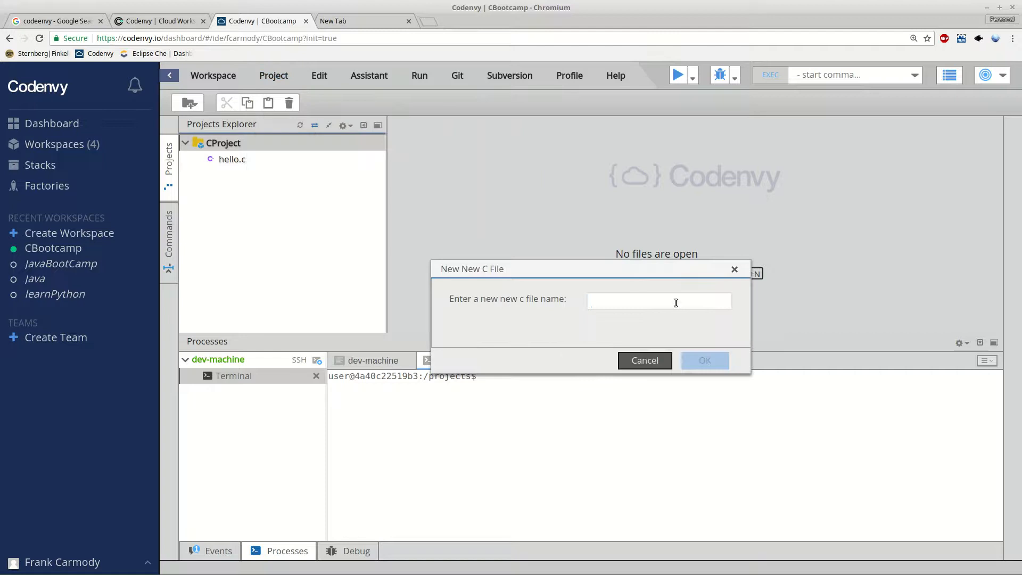
pyautogui.write('rocks')
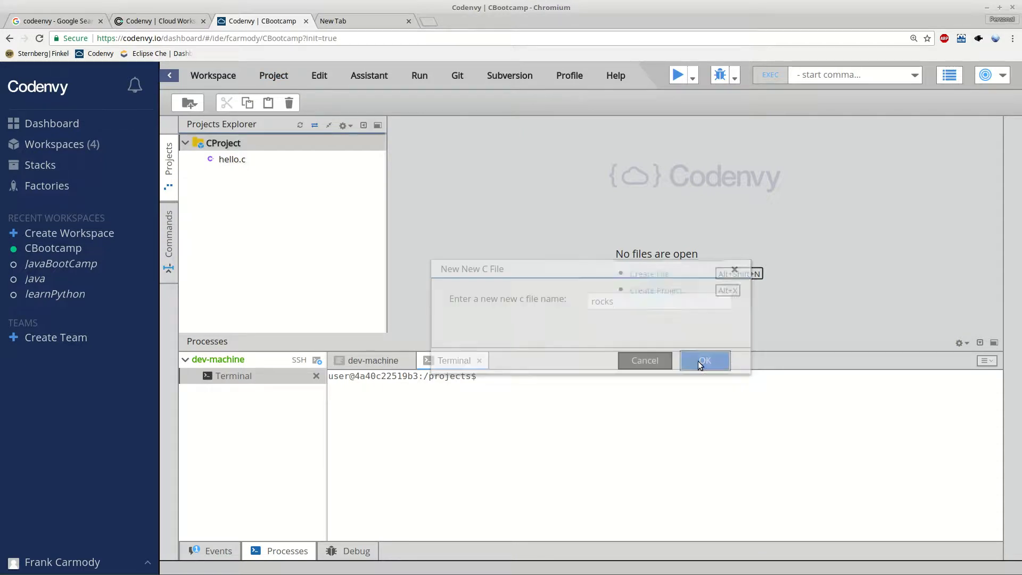
pyautogui.click(704, 360)
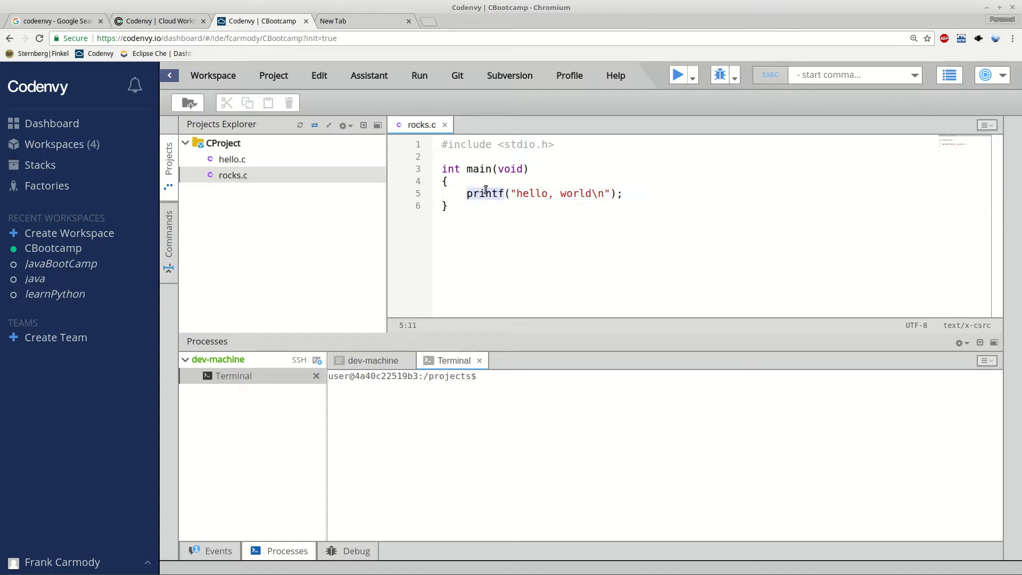
# Edit rocks.c so main calls puts("C Rocks") and ends with return 0;.
pyautogui.write('puts')
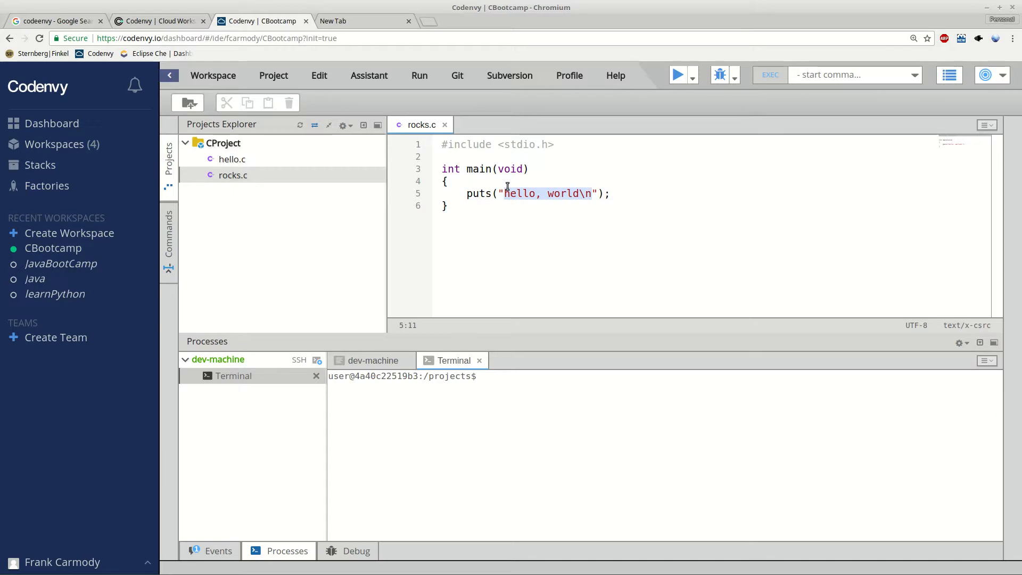
pyautogui.write('C Rocks");')
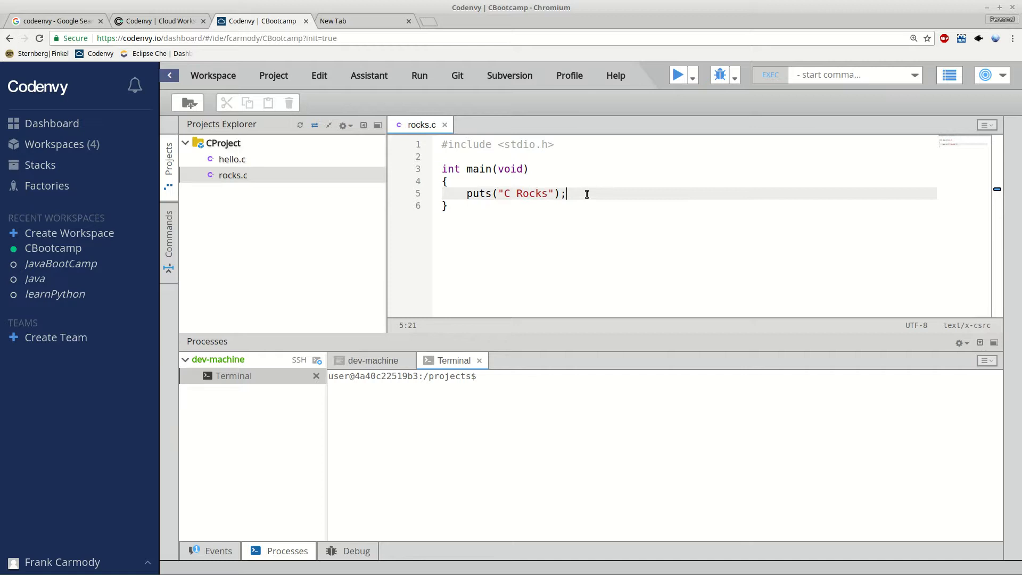
pyautogui.write('return 0;')
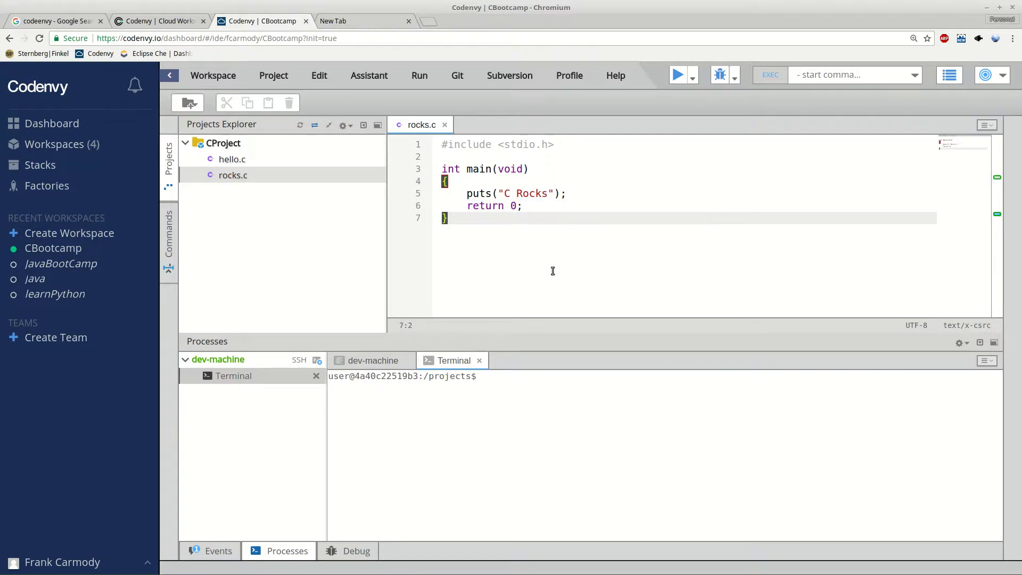
pyautogui.moveTo(546, 413)
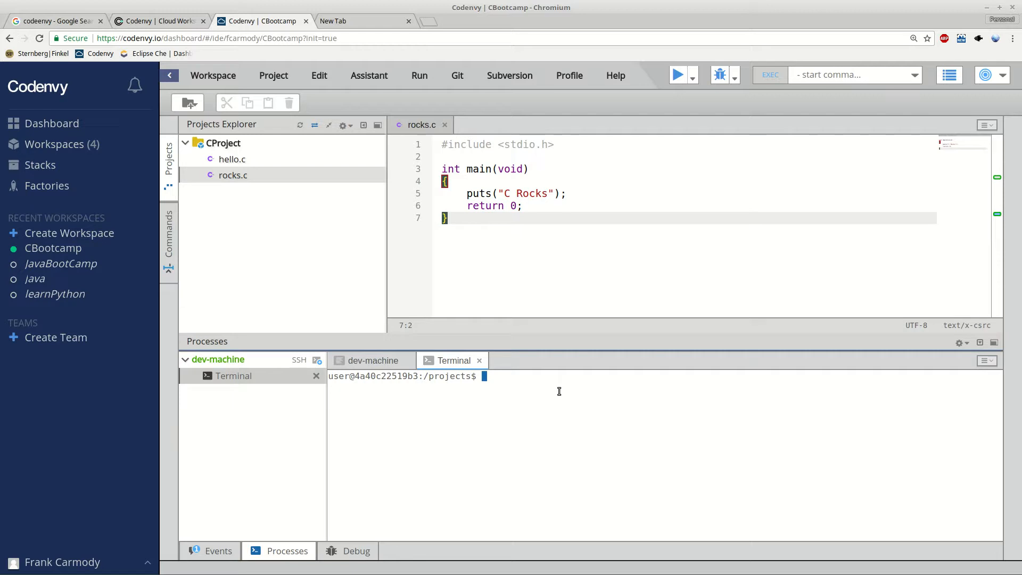
pyautogui.moveTo(454, 365)
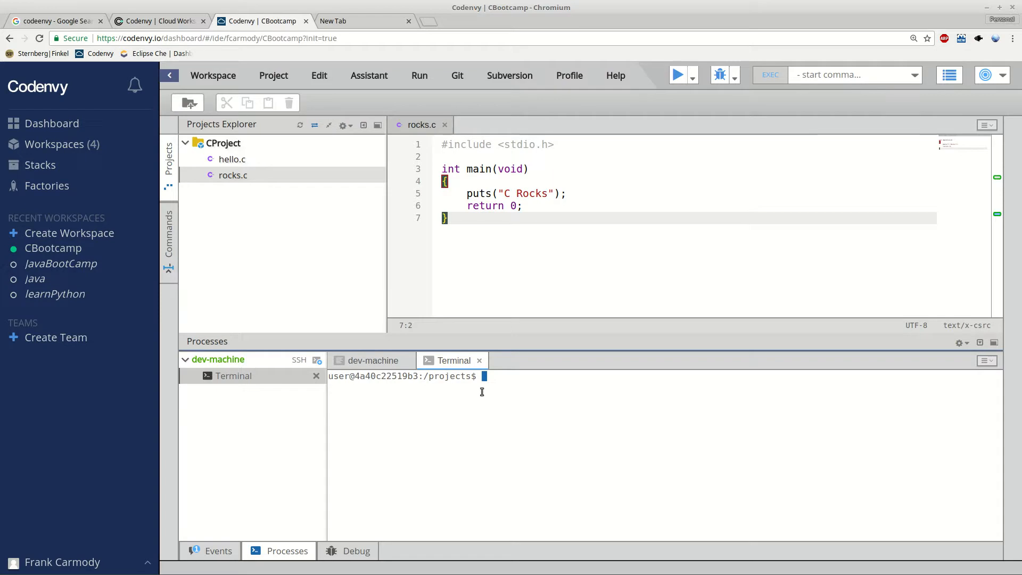
pyautogui.moveTo(514, 394)
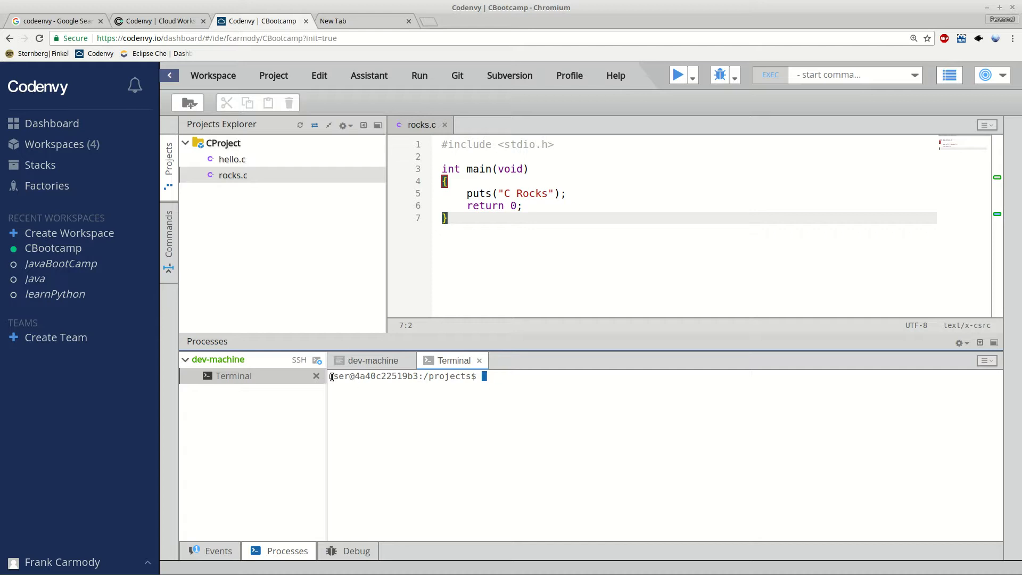
pyautogui.doubleClick(386, 376)
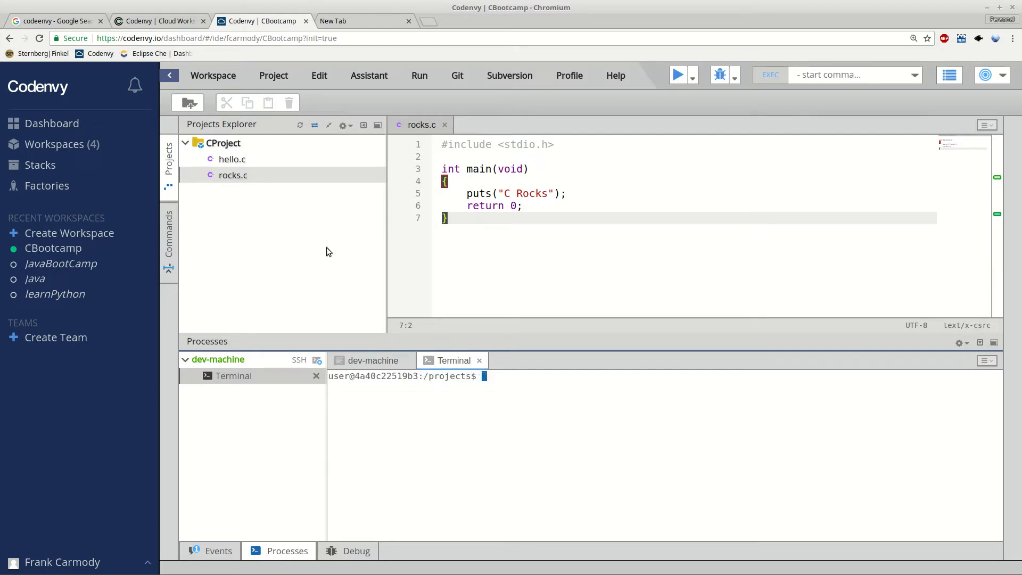
# Run gcc rocks.c -o rocks from /projects, which fails with "No such file or directory".
pyautogui.write('gcc')
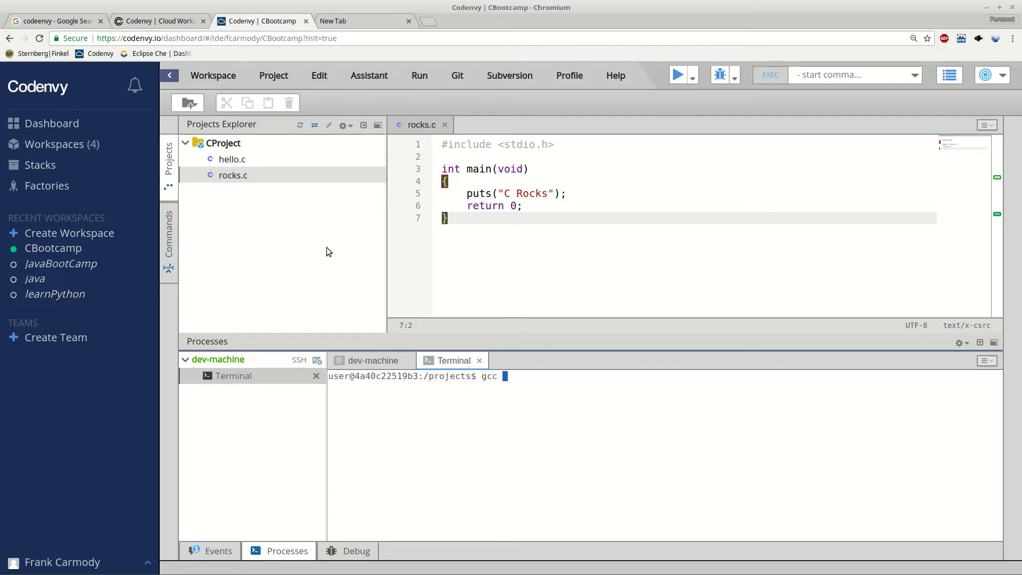
pyautogui.write('rock')
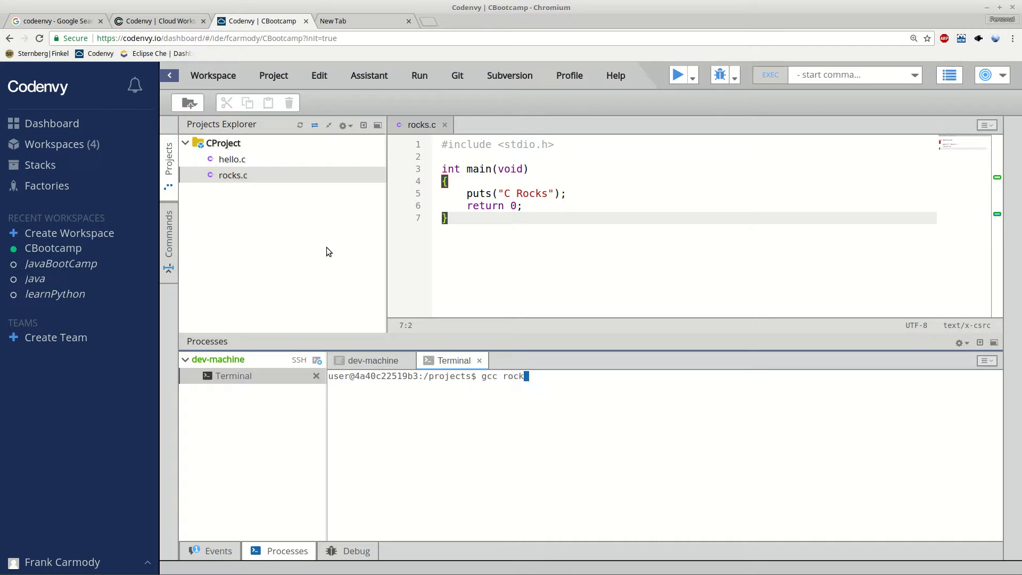
pyautogui.write('s.c')
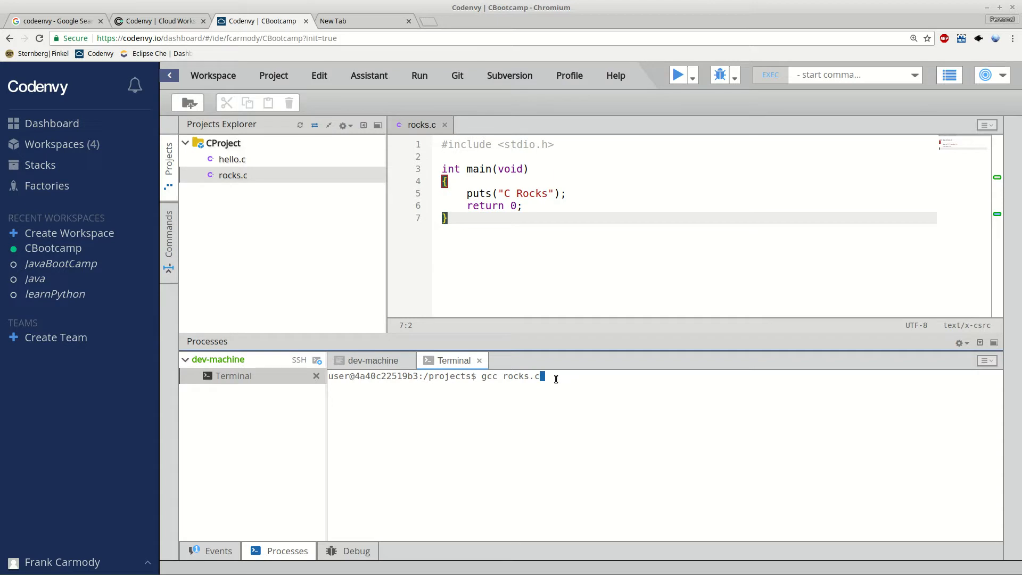
pyautogui.write('-o ro')
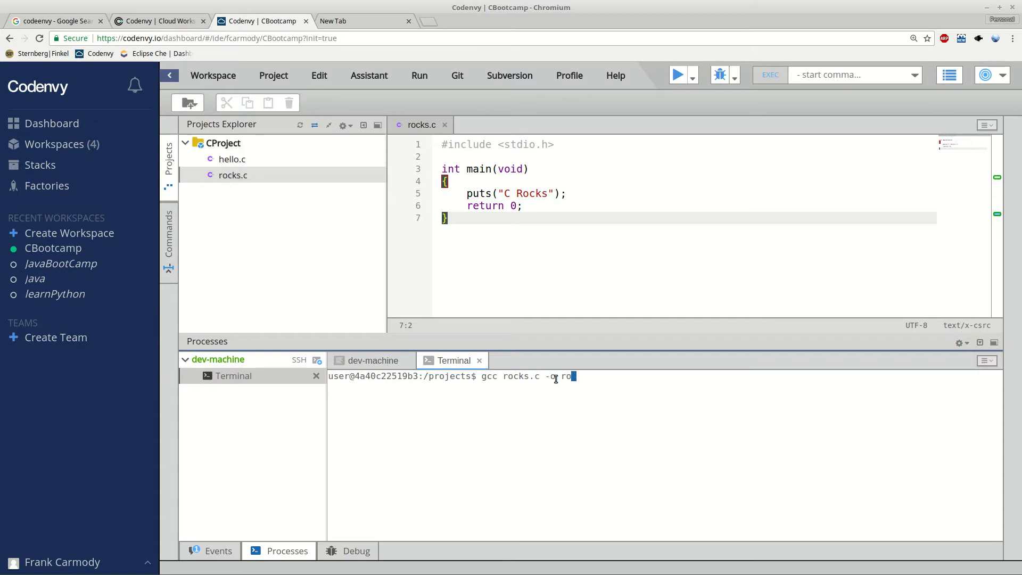
pyautogui.write('cks')
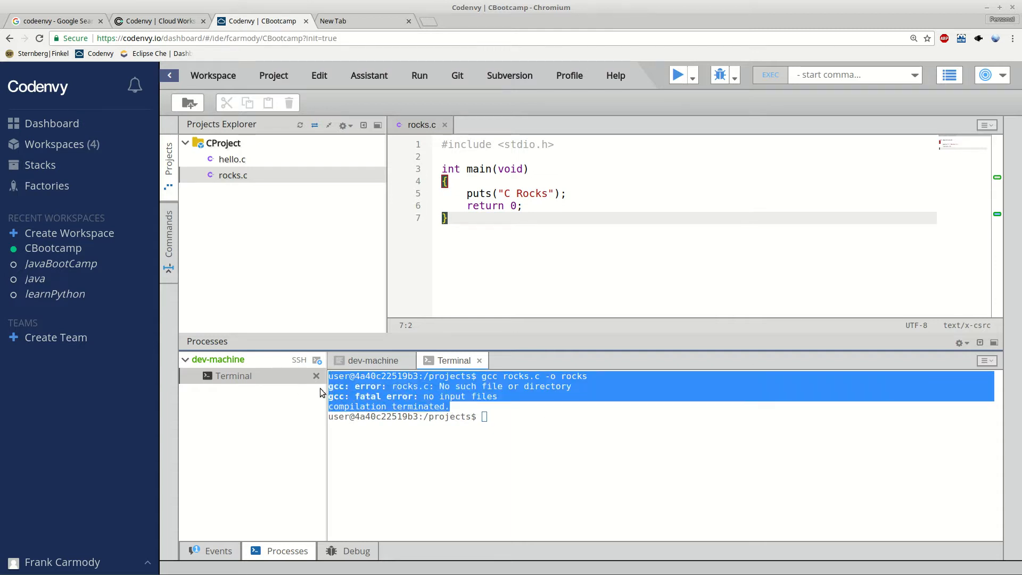
pyautogui.click(486, 417)
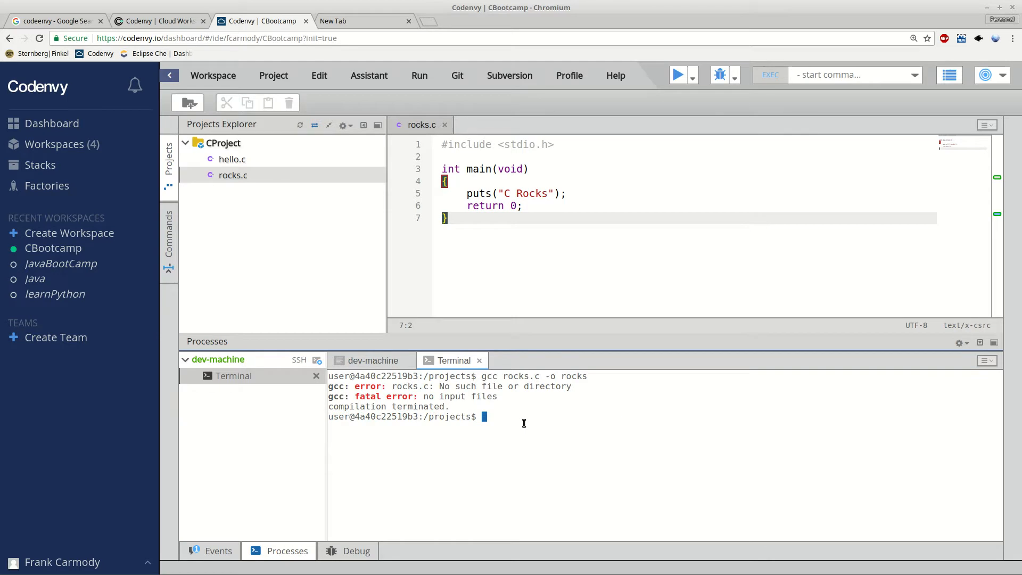
# List /projects, then cd into CProject after a mistyped Cproject attempt fails.
pyautogui.write('ls')
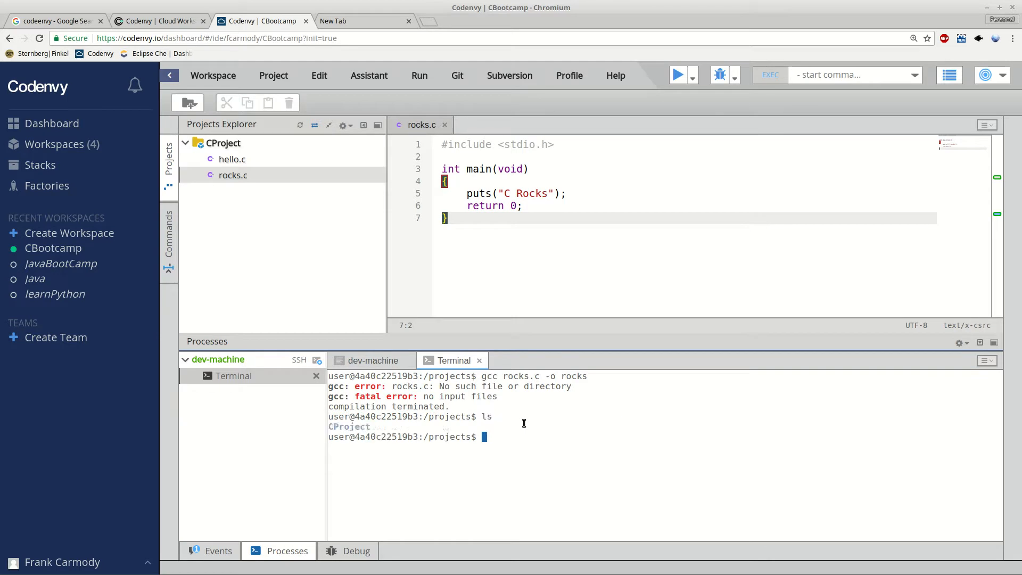
pyautogui.doubleClick(350, 426)
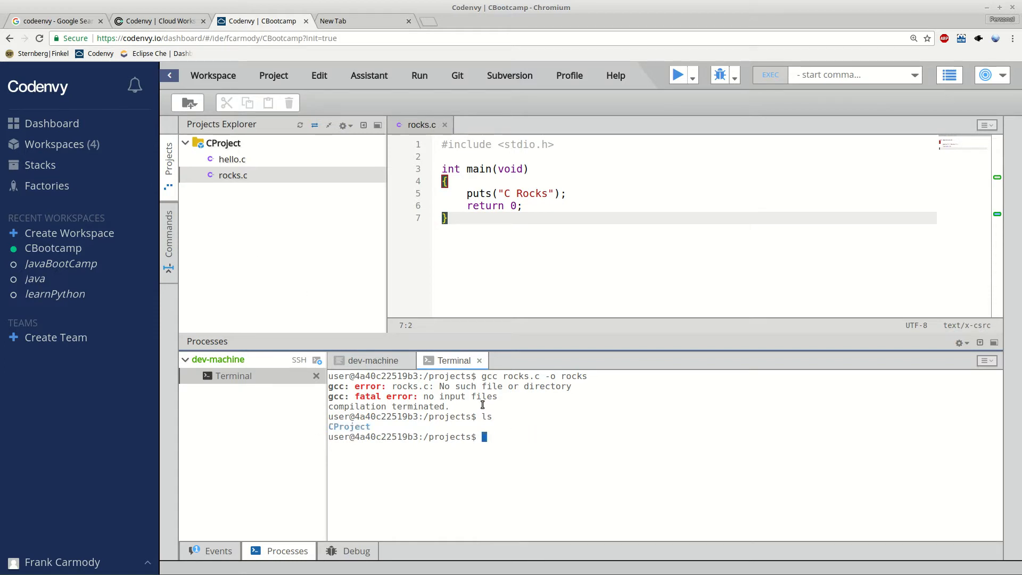
pyautogui.write('cd')
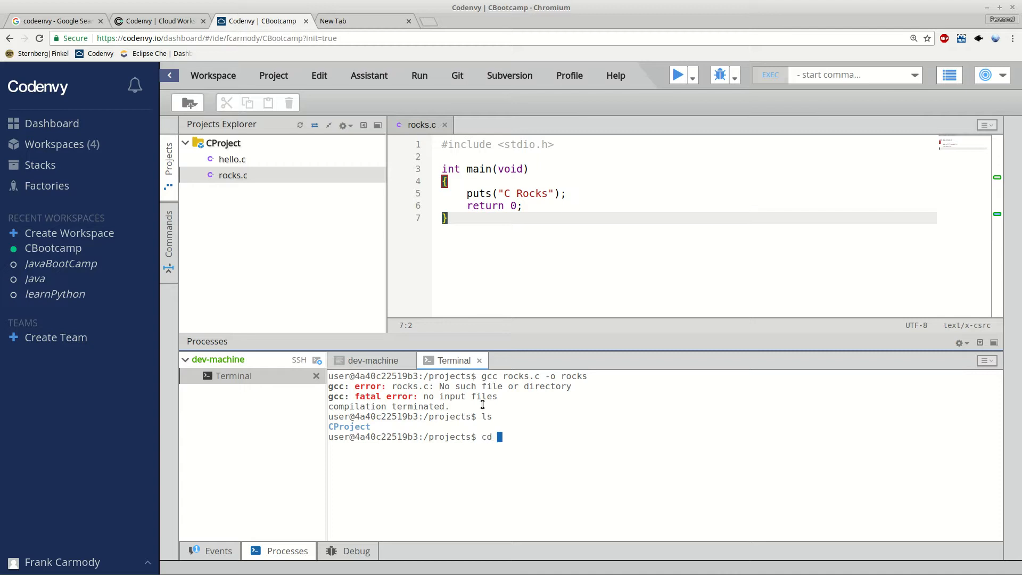
pyautogui.write('Cproject')
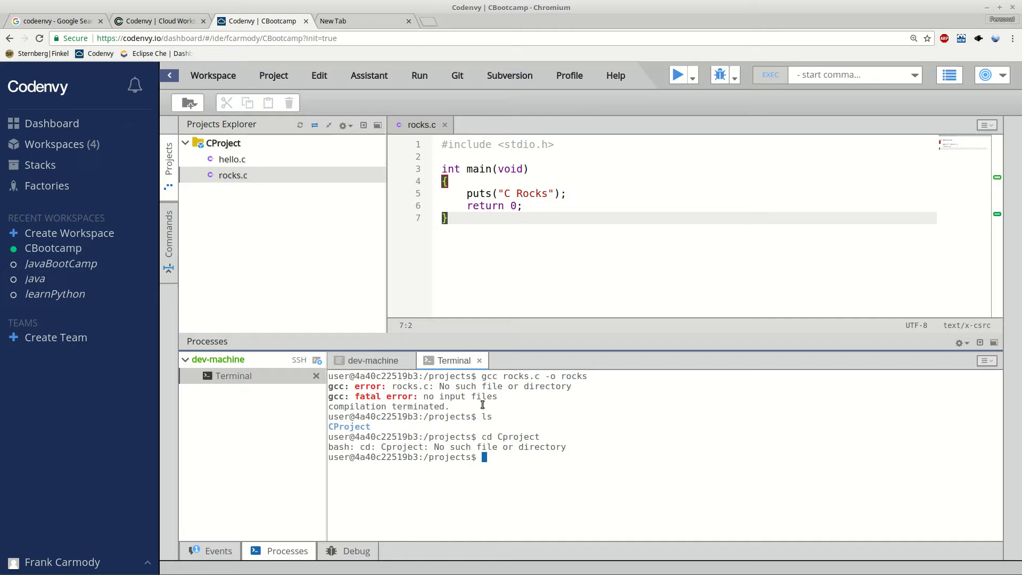
pyautogui.write('cd Cproject')
pyautogui.write('ls')
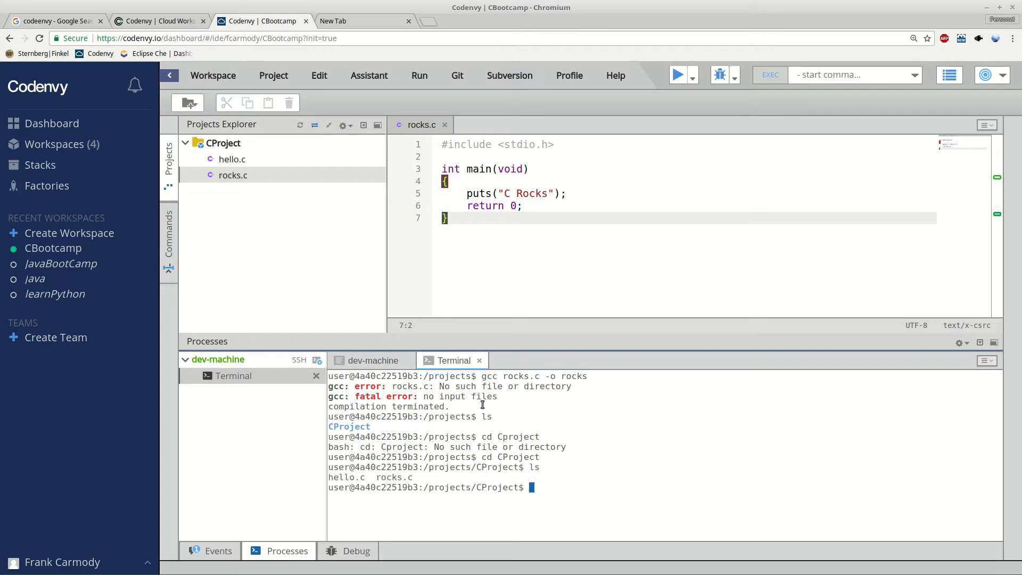
# Compile with gcc rocks.c -o rocks inside CProject, producing a rocks executable in the project.
pyautogui.write('cd Cproject')
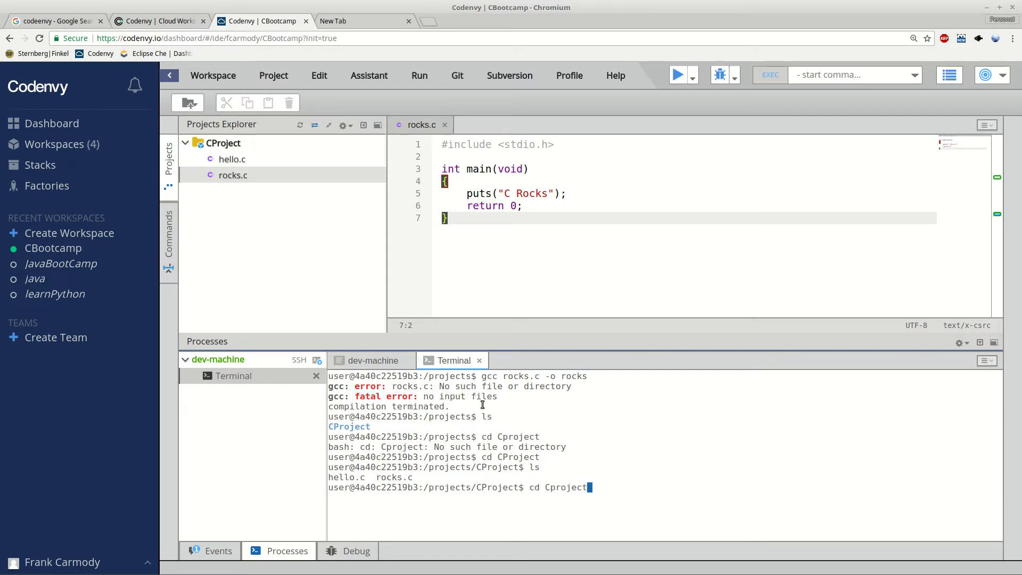
pyautogui.write('gcc rocks.c -o rocks')
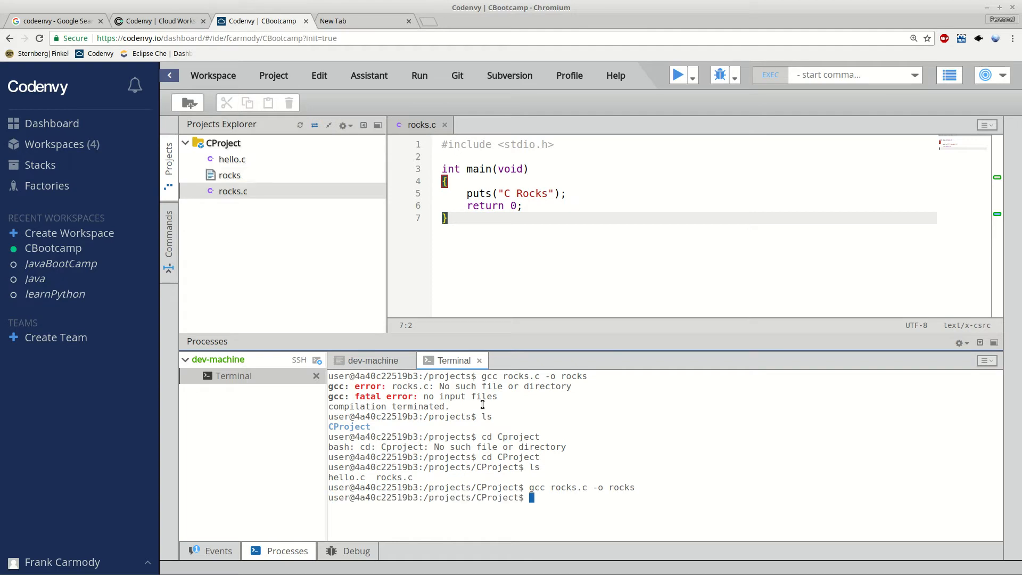
pyautogui.moveTo(182, 219)
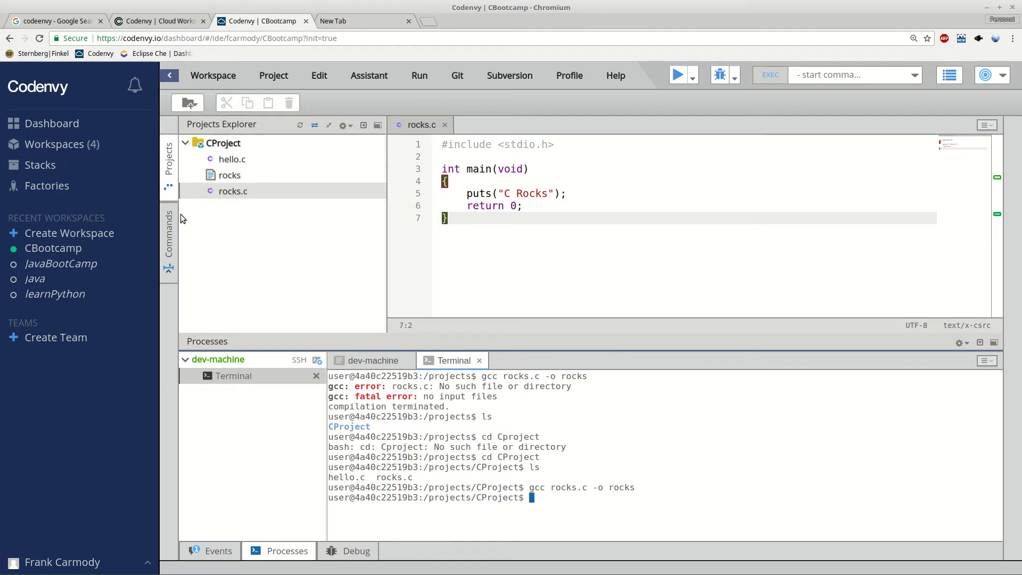
pyautogui.click(230, 175)
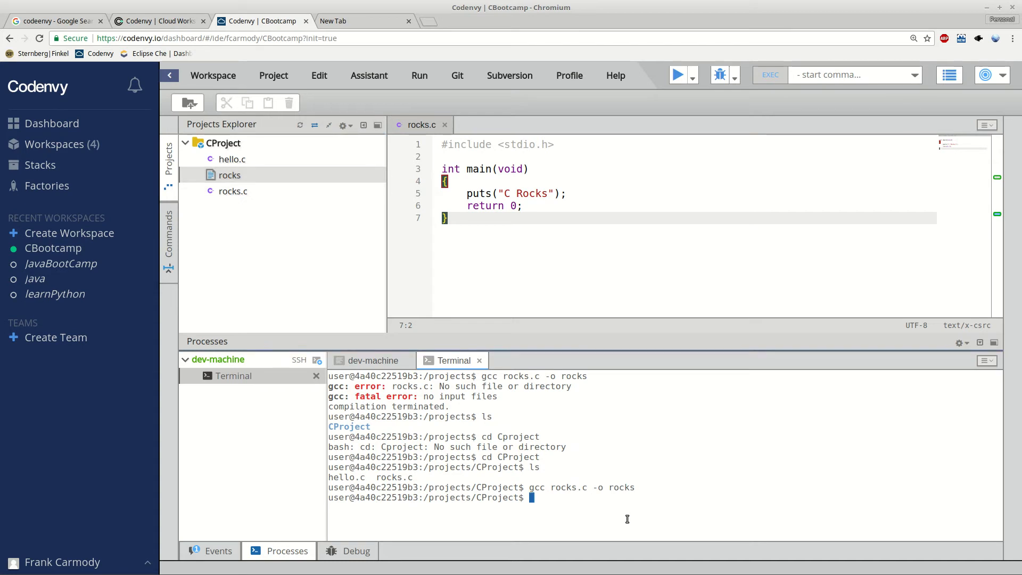
# Run ./rocks so the terminal prints "C Rocks".
pyautogui.write('./')
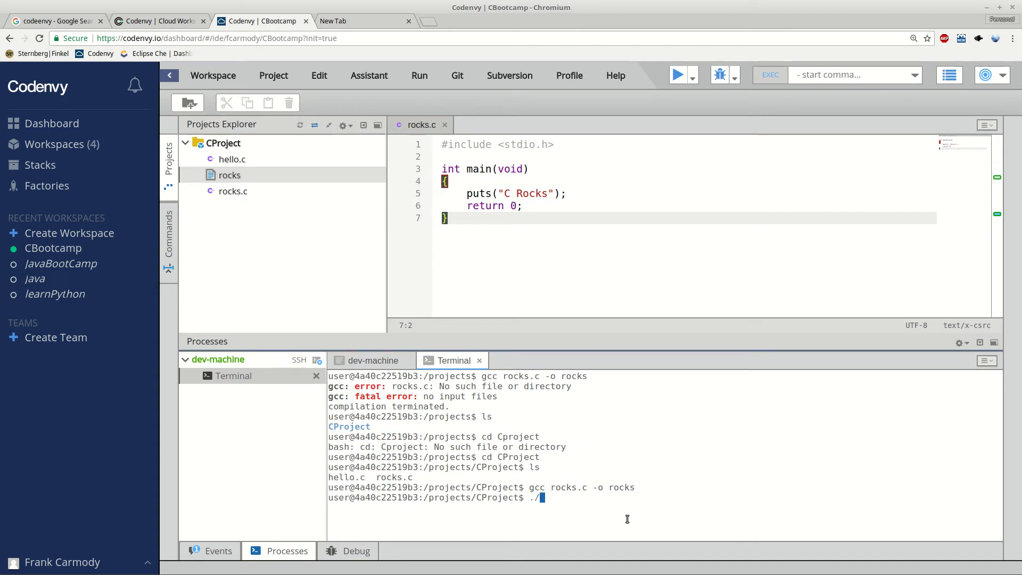
pyautogui.write('rocks')
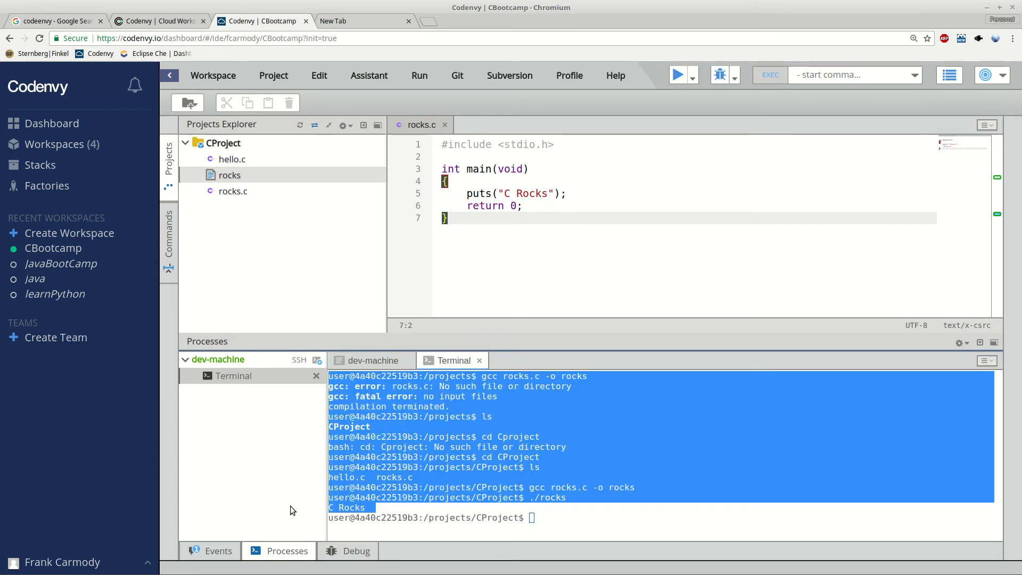
pyautogui.click(550, 193)
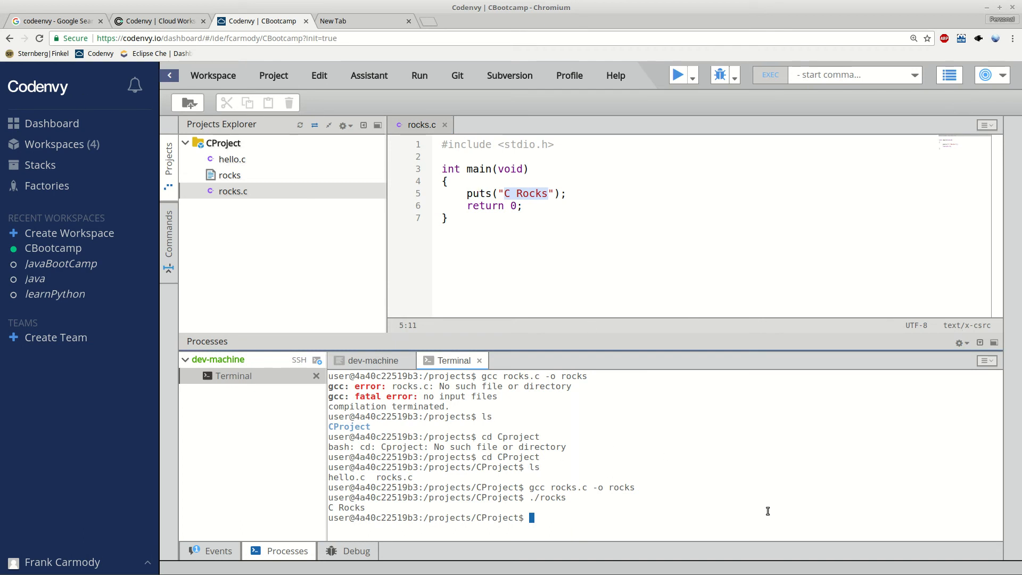
pyautogui.moveTo(589, 289)
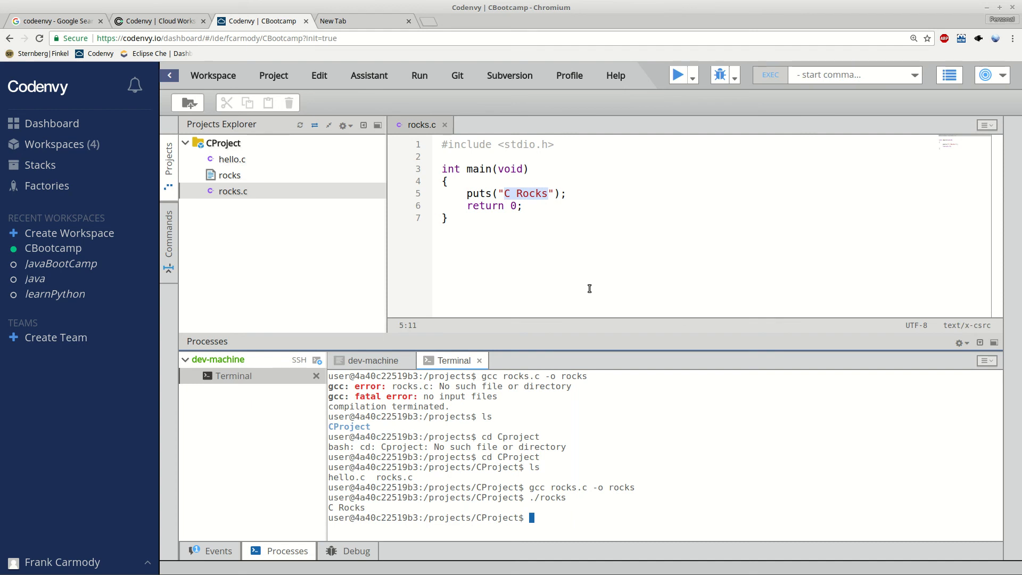
pyautogui.moveTo(633, 512)
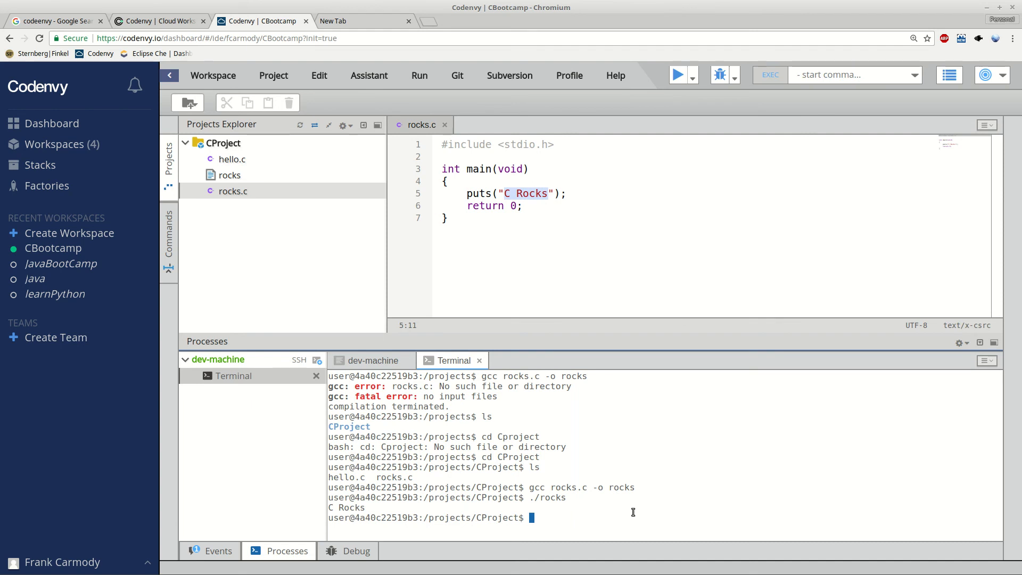
pyautogui.moveTo(848, 563)
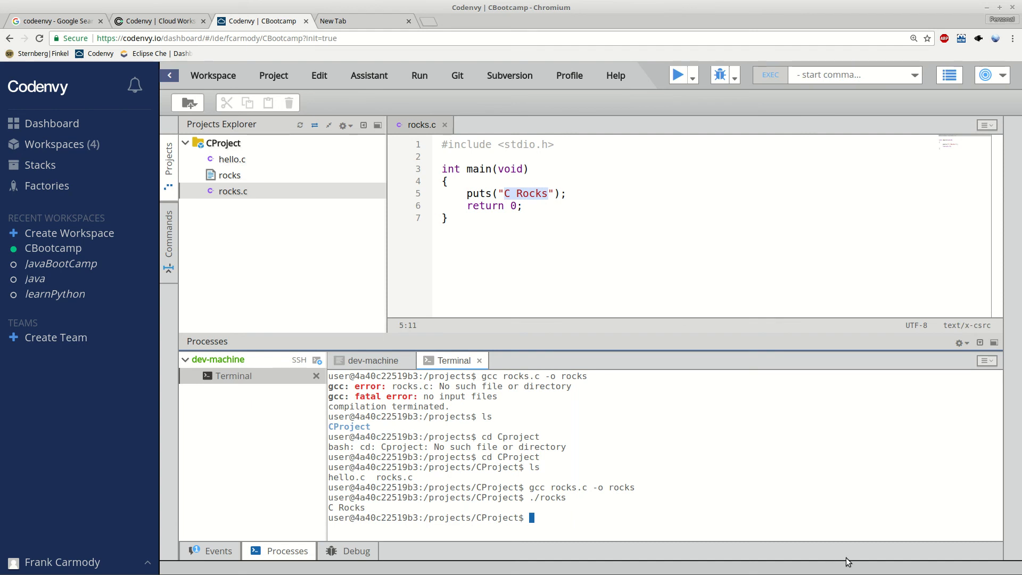